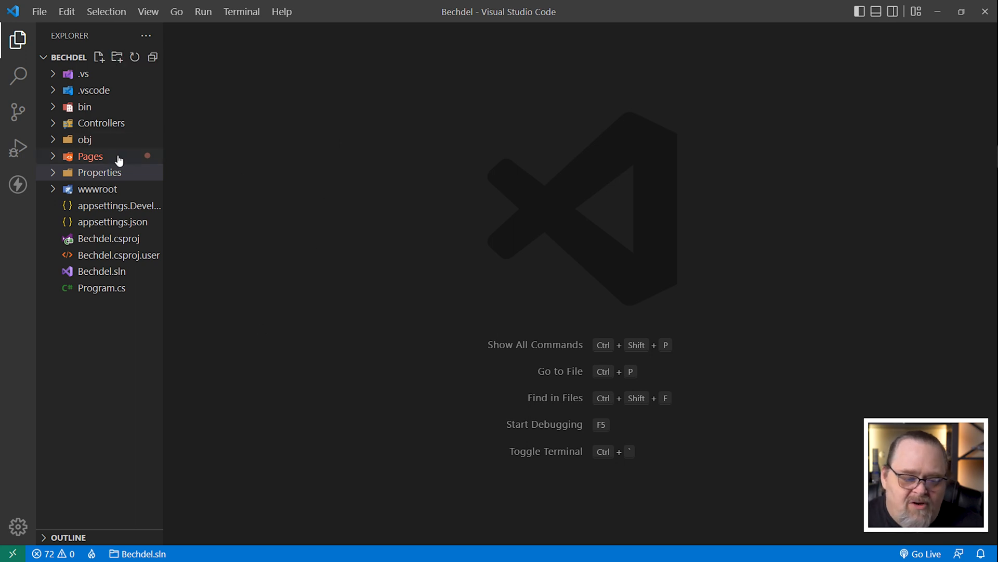
# - Browse the Beyond the Valley of the Dolls details, then return to the home film list
pyautogui.click(89, 156)
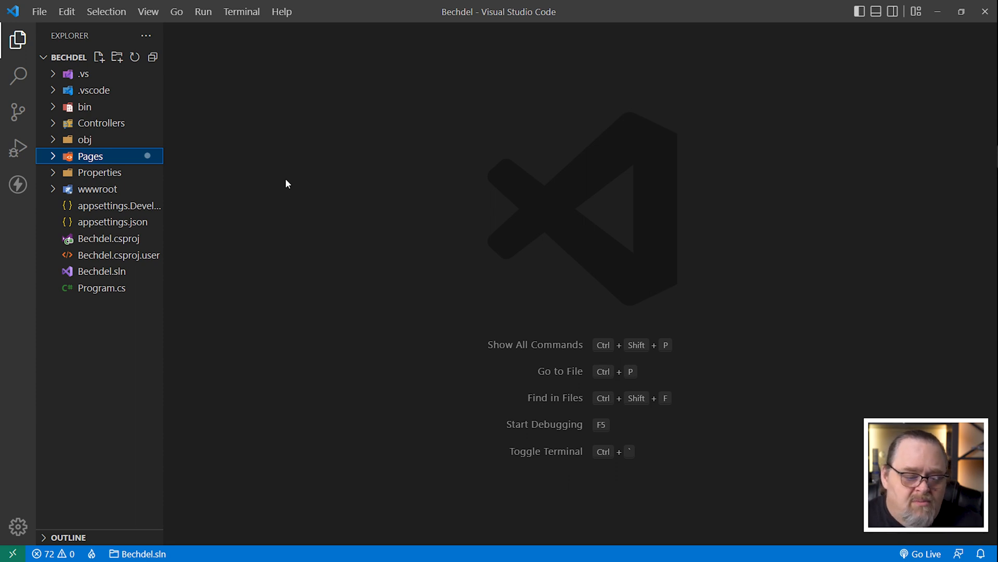
pyautogui.moveTo(173, 433)
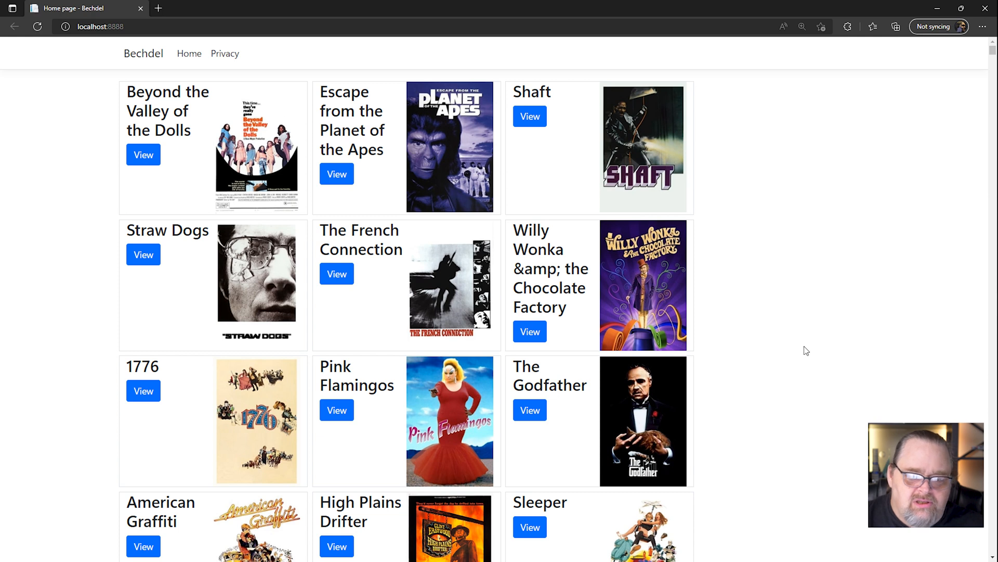
pyautogui.moveTo(830, 206)
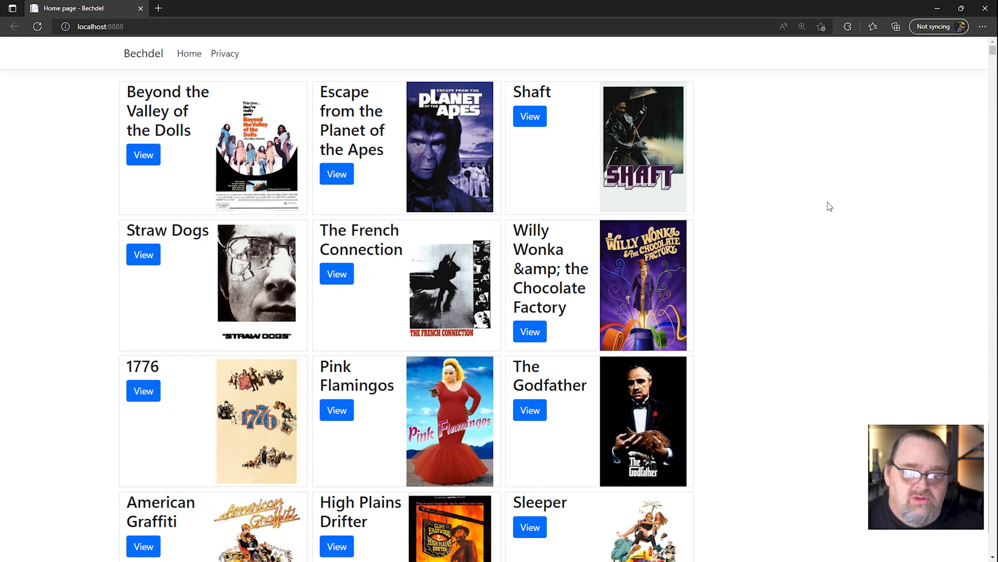
pyautogui.moveTo(191, 182)
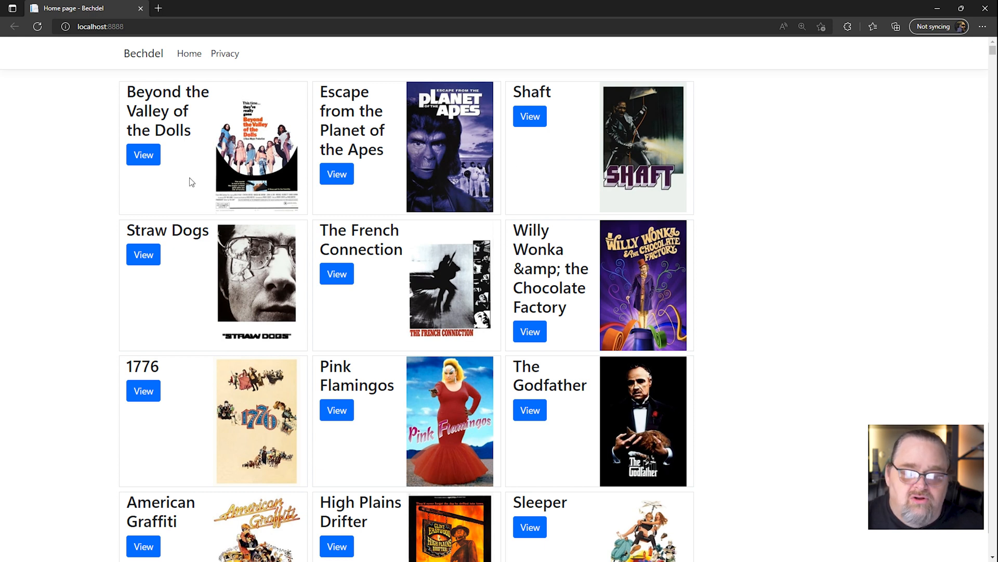
pyautogui.click(143, 154)
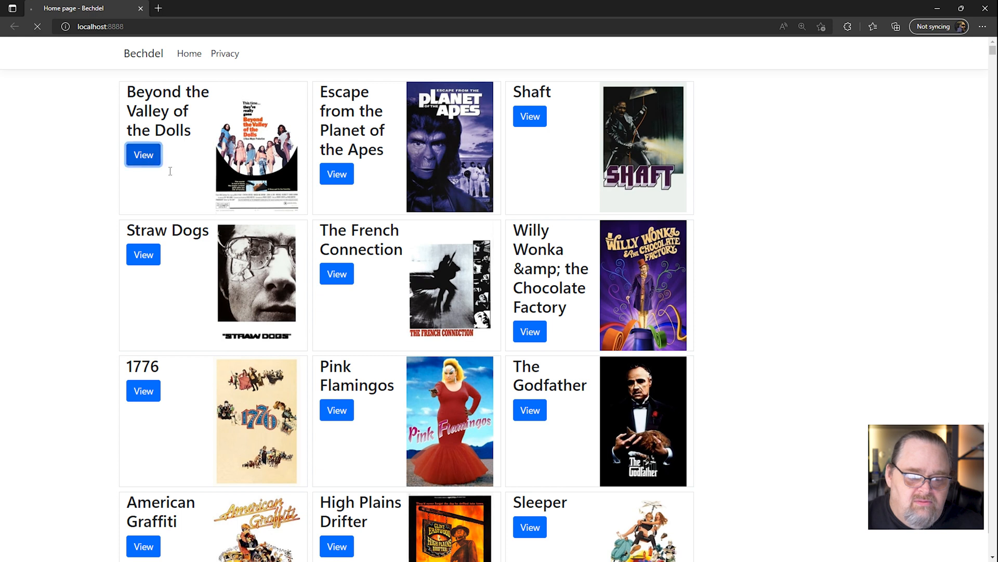
pyautogui.click(143, 154)
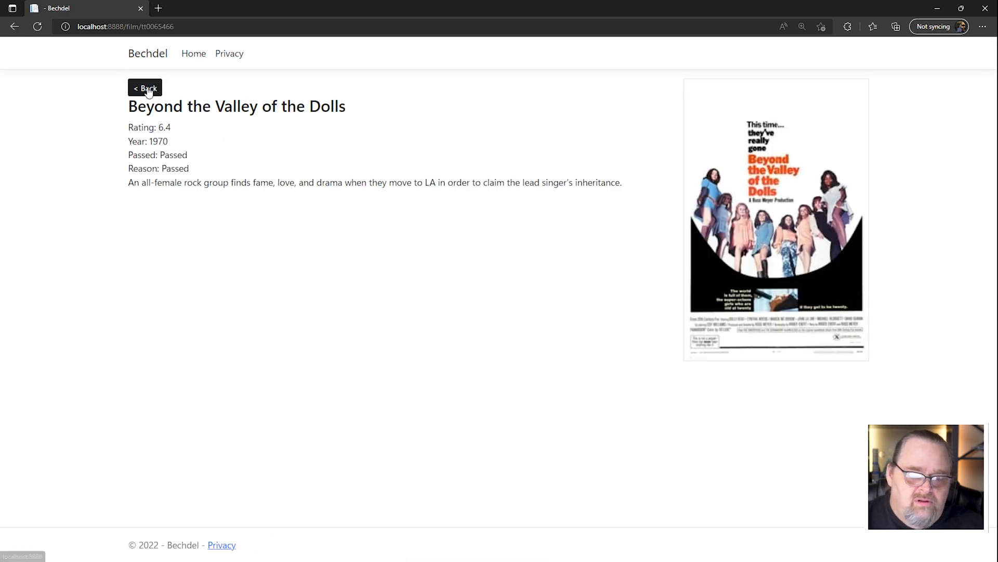
pyautogui.click(144, 87)
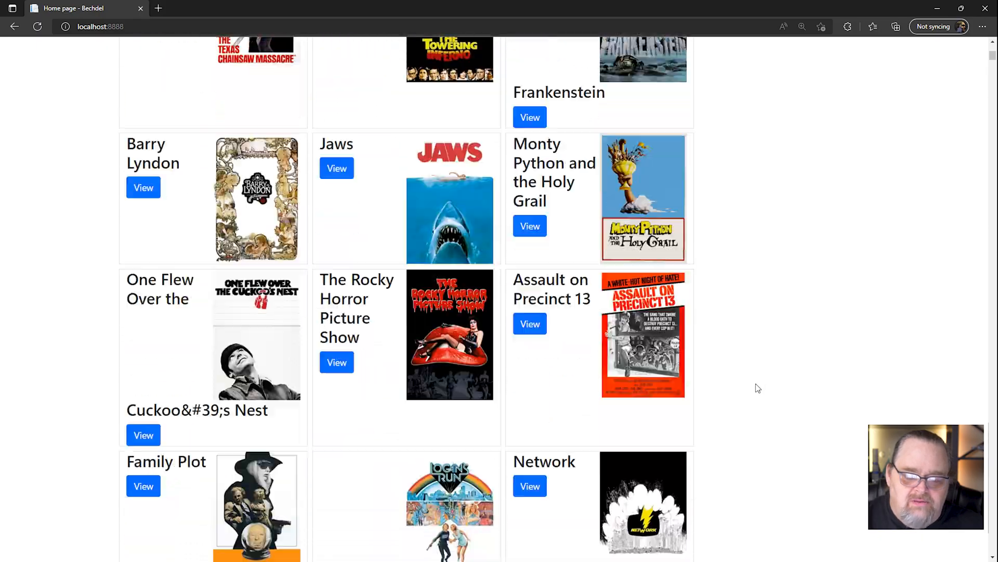
pyautogui.scroll(-3)
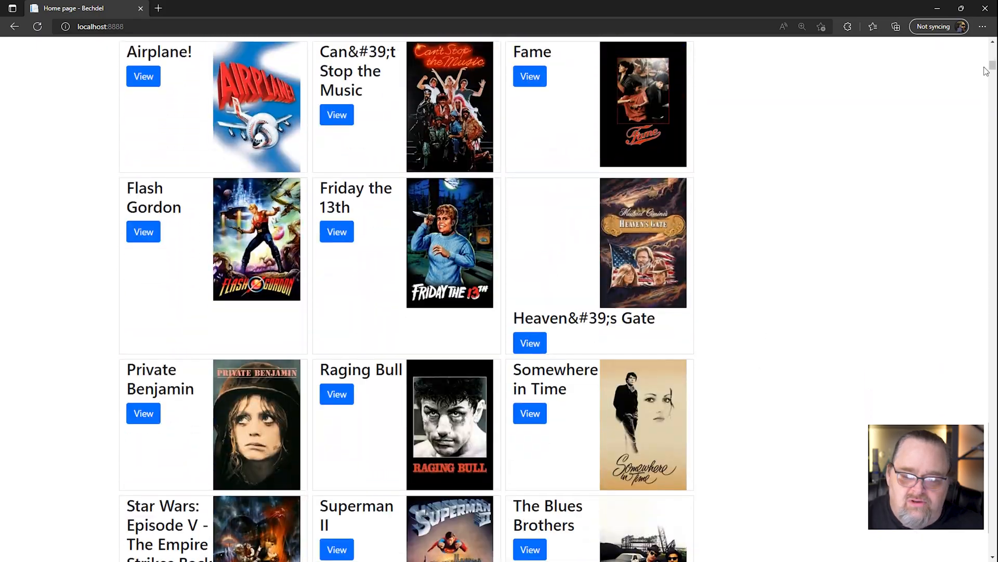
pyautogui.scroll(-3)
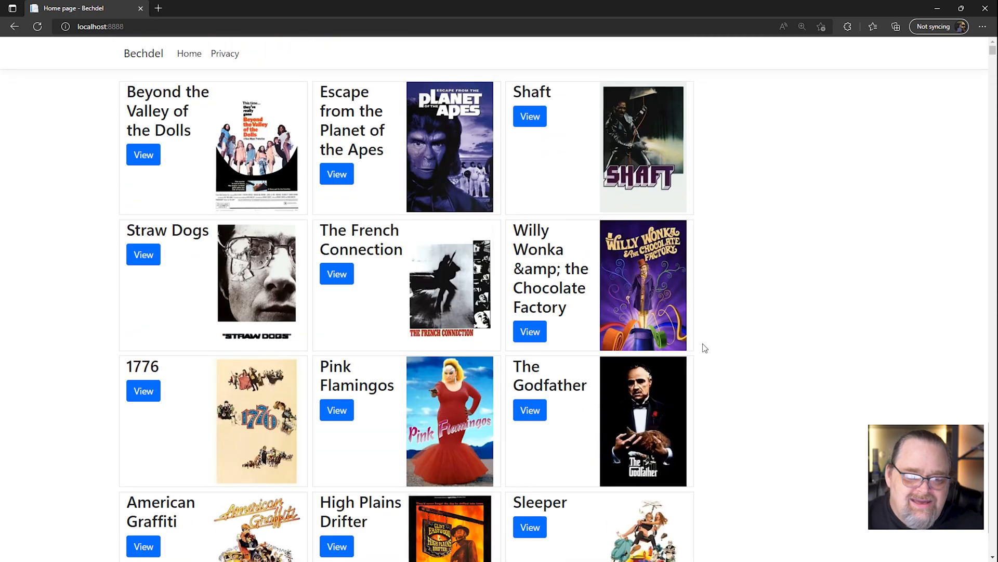
# - Edit the address to localhost:8888/api/films/2005 to show 2005 films as JSON
pyautogui.click(99, 26)
pyautogui.write('/api/films')
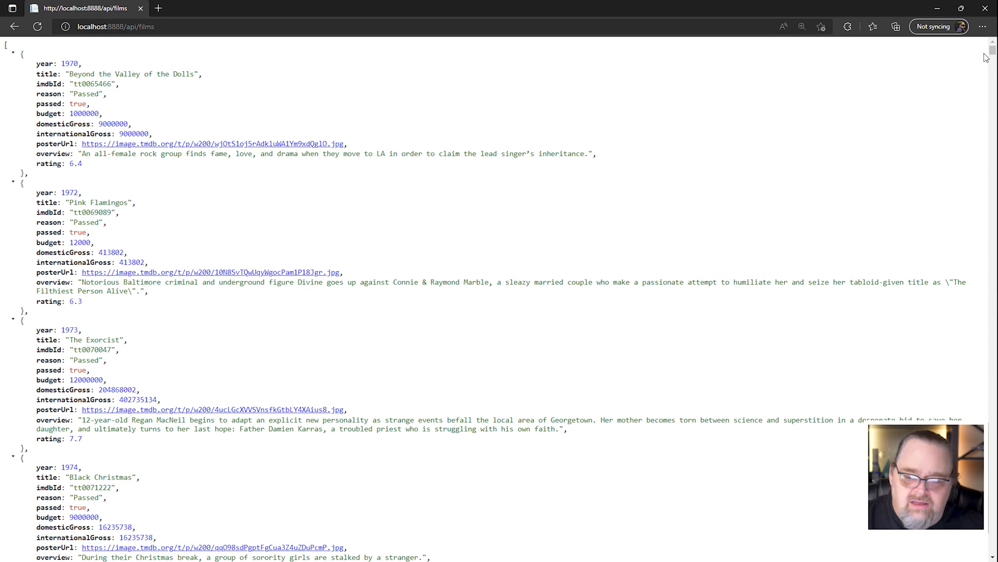
pyautogui.scroll(-3)
pyautogui.write('/2')
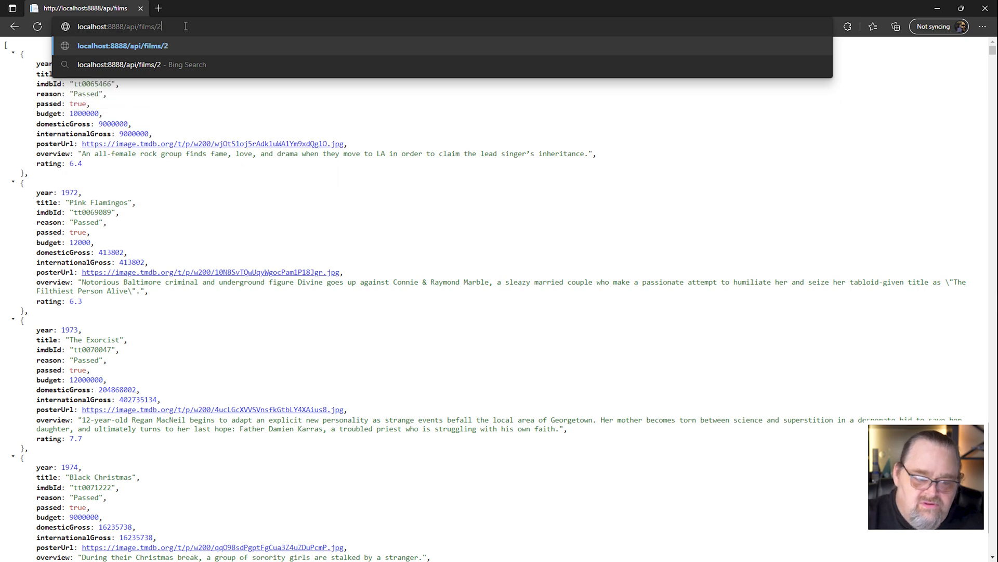
pyautogui.write('005')
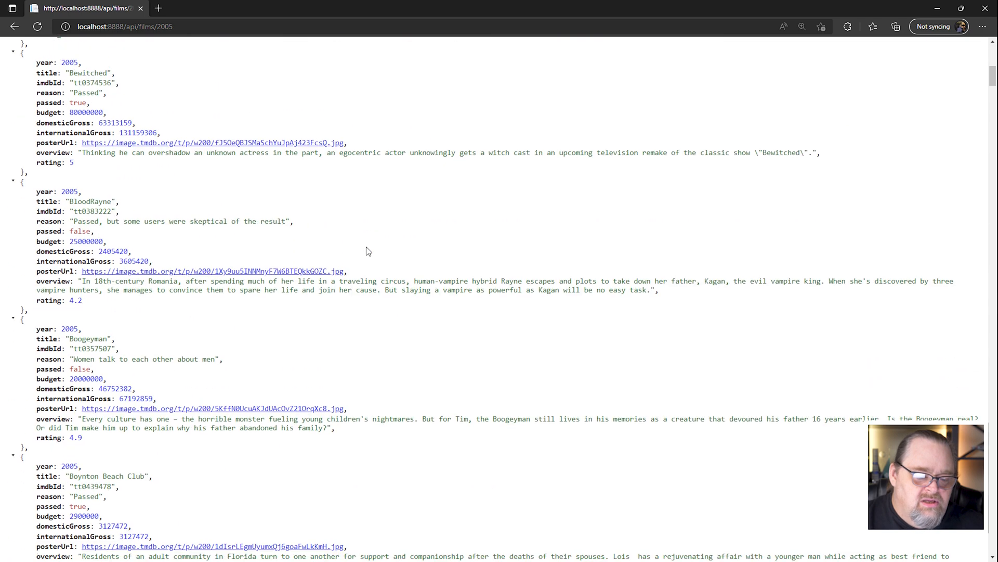
pyautogui.scroll(3)
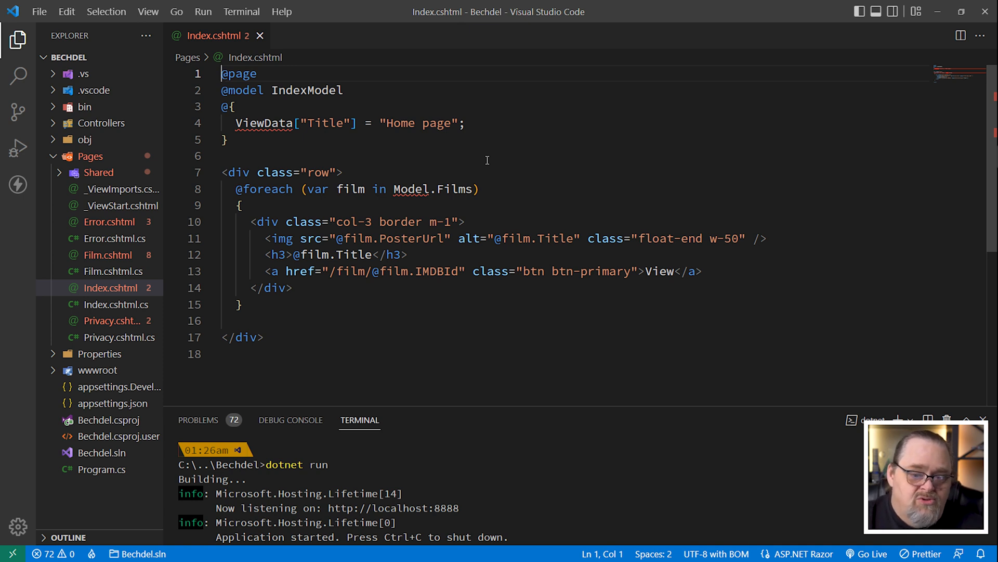
pyautogui.moveTo(636, 189)
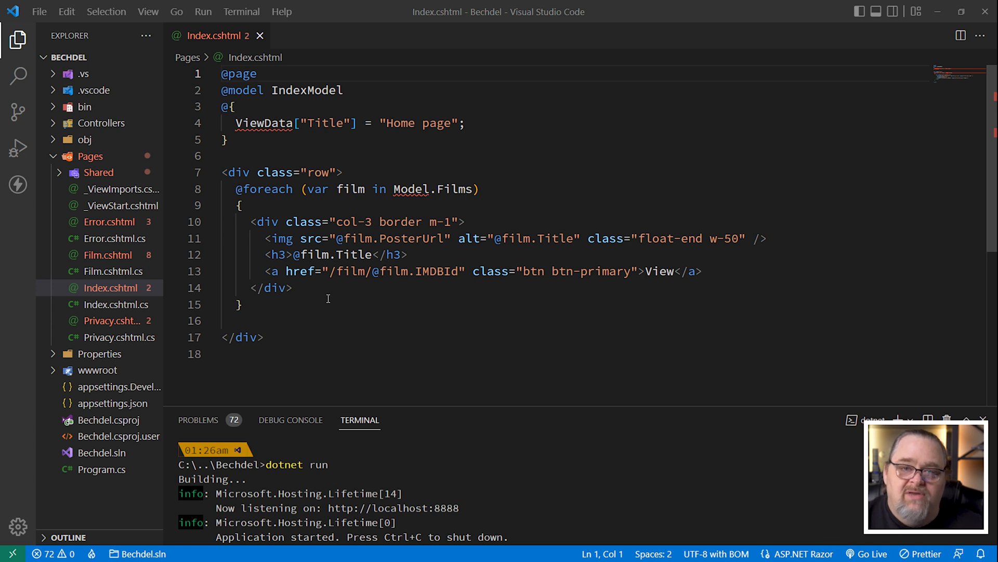
pyautogui.moveTo(260, 36)
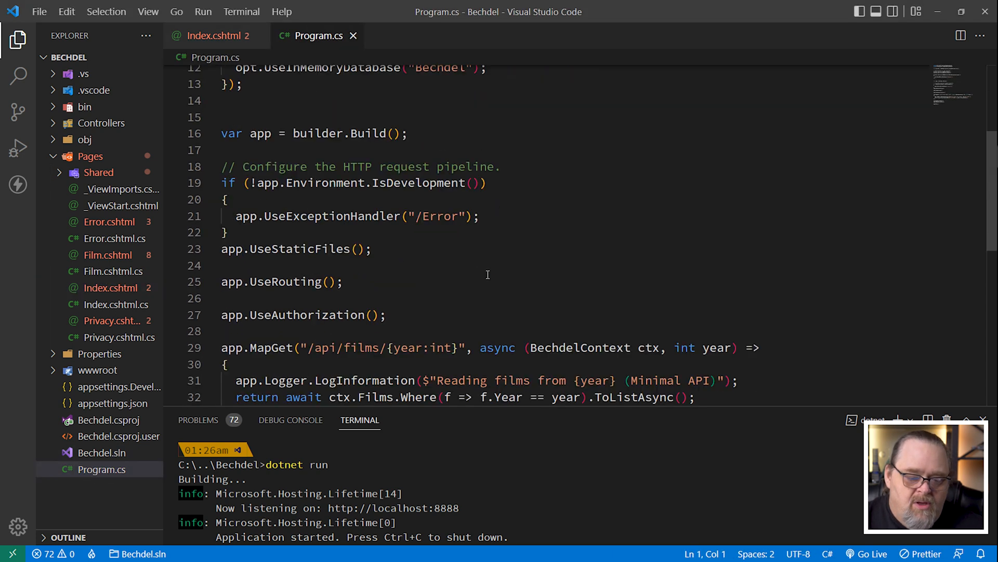
# - Add builder.Services.AddOutputCache() to Program.cs and begin typing an app.Use call
pyautogui.scroll(-3)
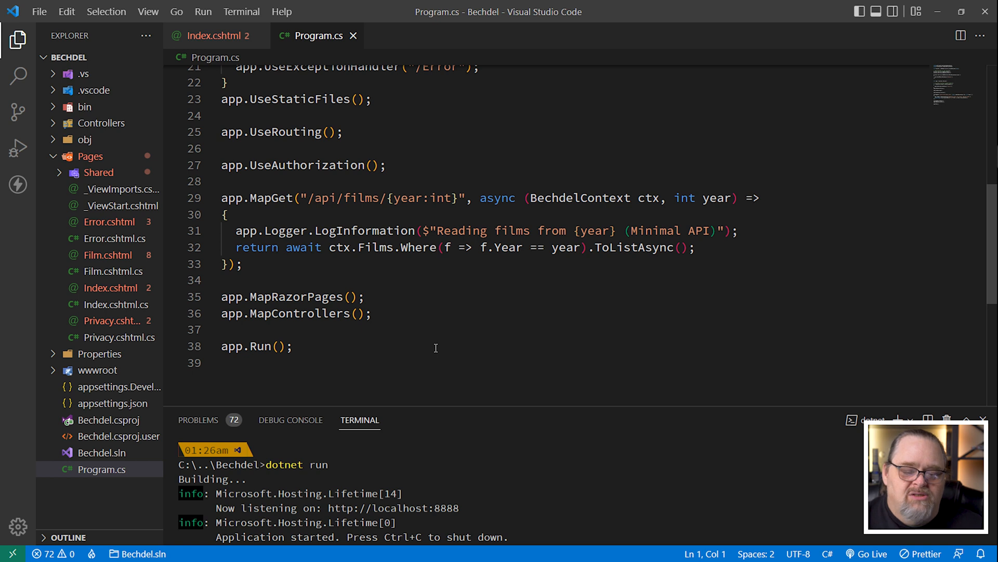
pyautogui.scroll(3)
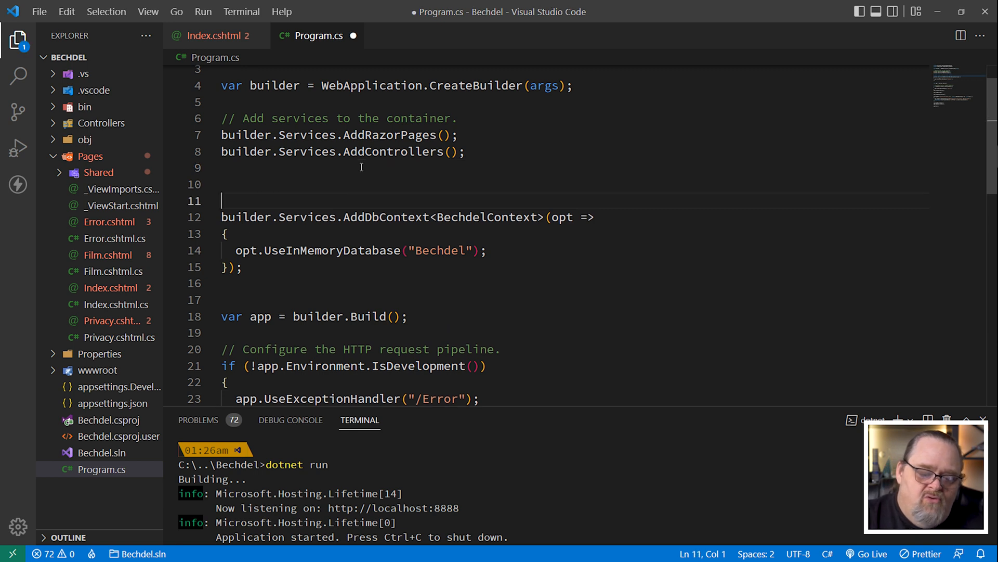
pyautogui.write('builder.Services.AddOu')
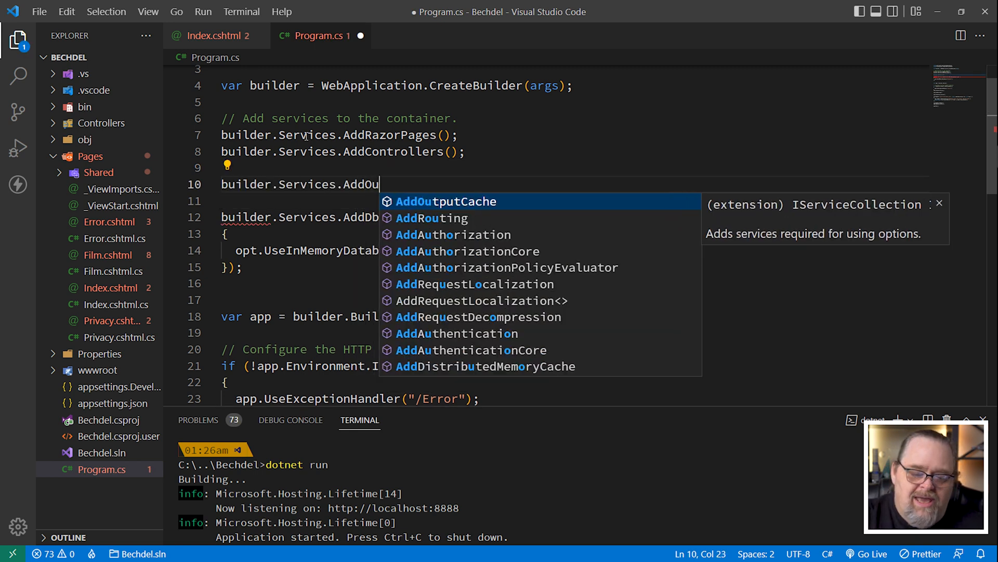
pyautogui.press('Tab')
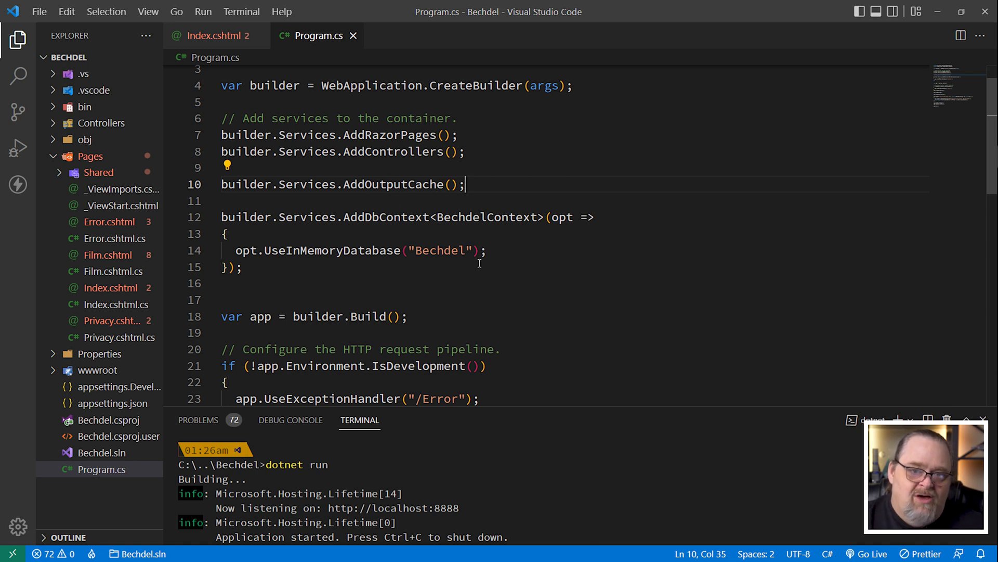
pyautogui.scroll(-3)
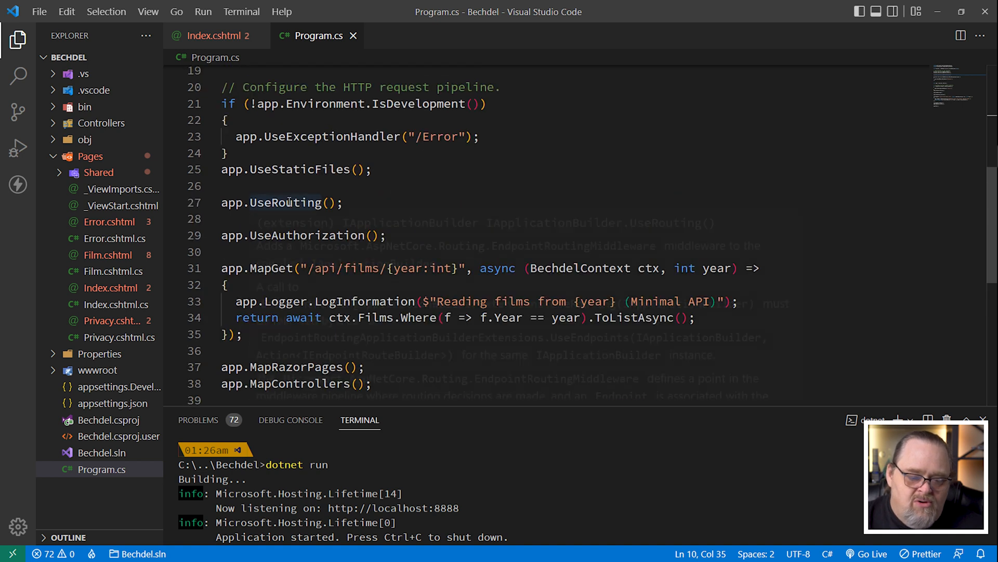
pyautogui.moveTo(289, 184)
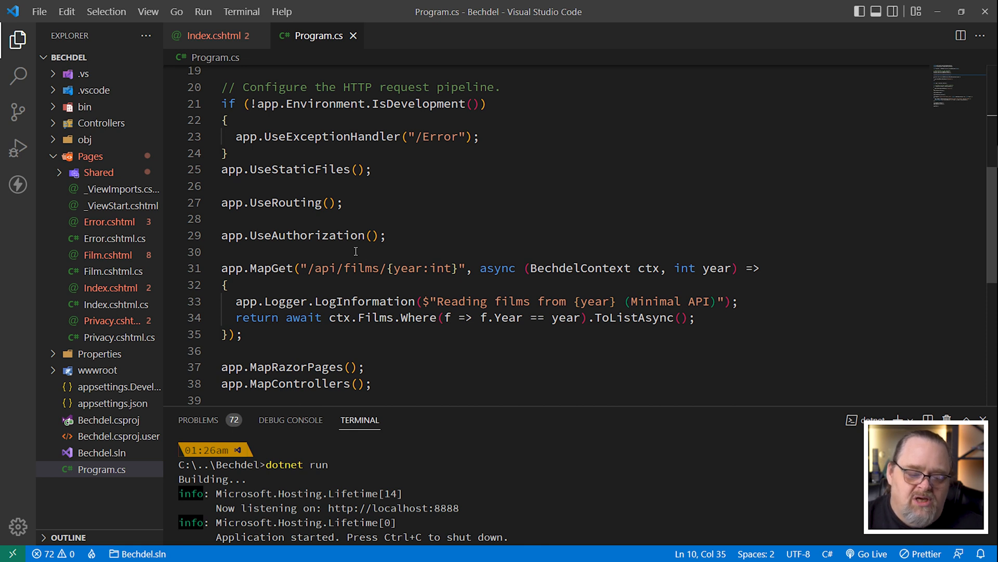
pyautogui.write('ap')
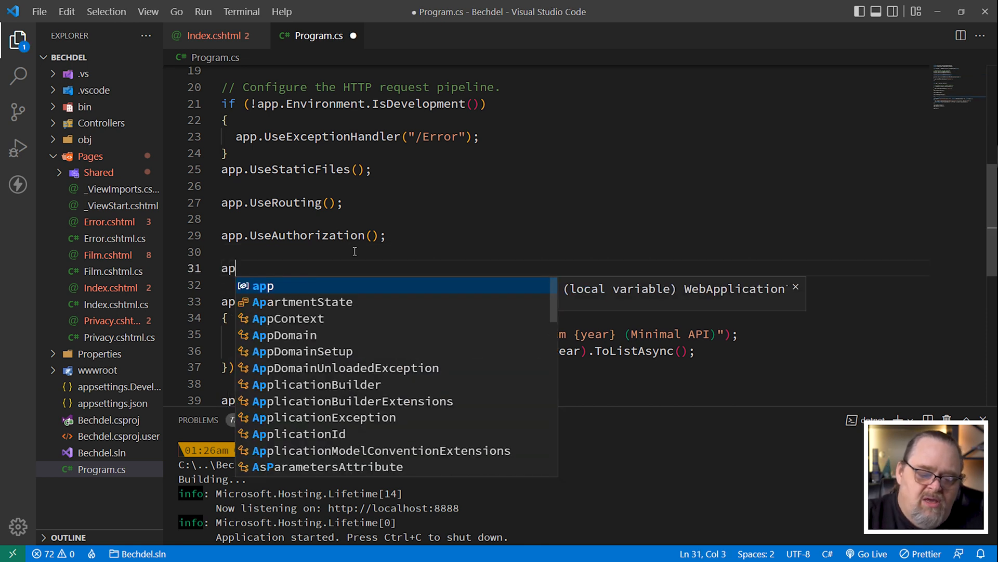
pyautogui.write('p.Use')
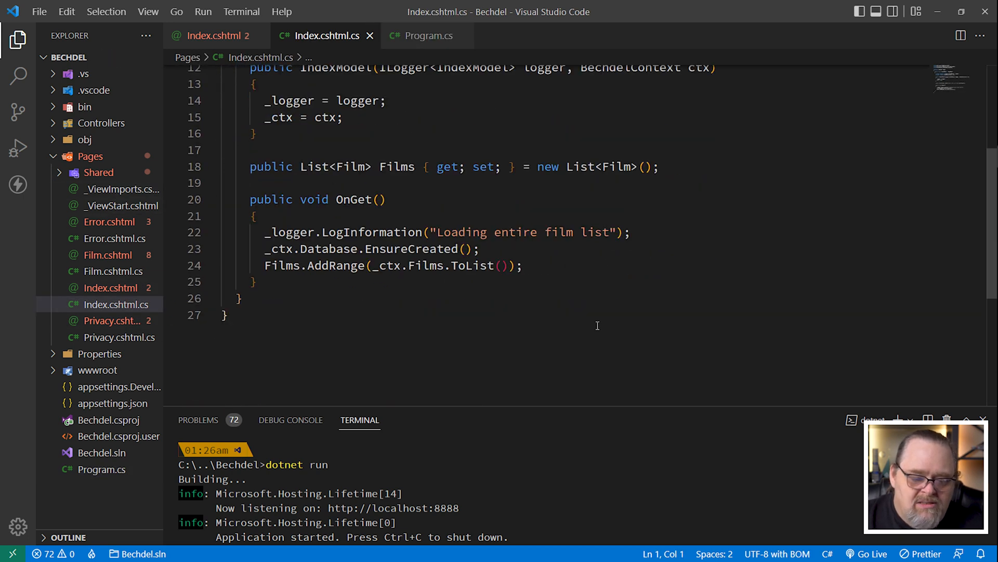
# - Enlarge the terminal panel to show both 'Loading entire film list' log entries
pyautogui.moveTo(266, 232); pyautogui.dragTo(626, 232)
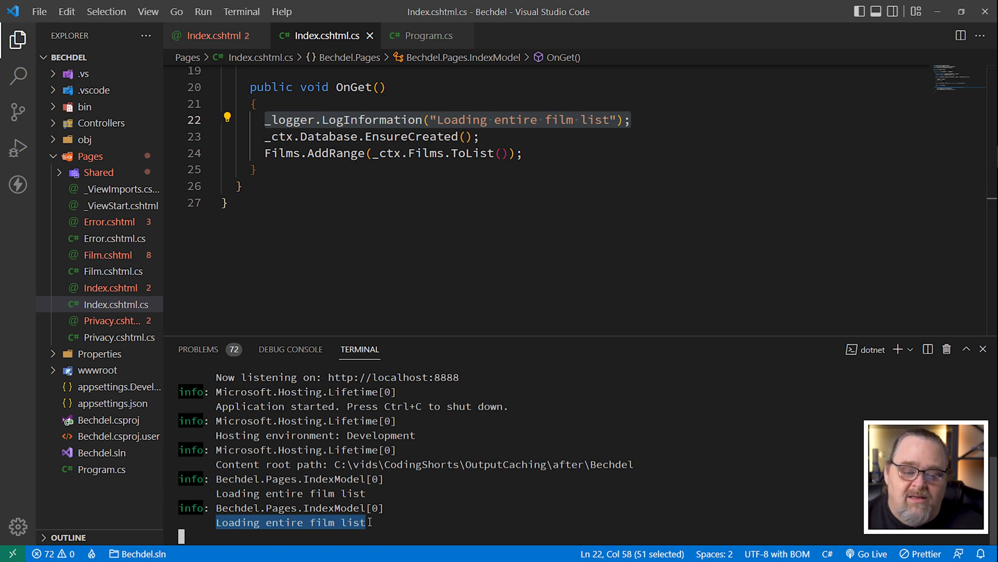
pyautogui.moveTo(323, 192)
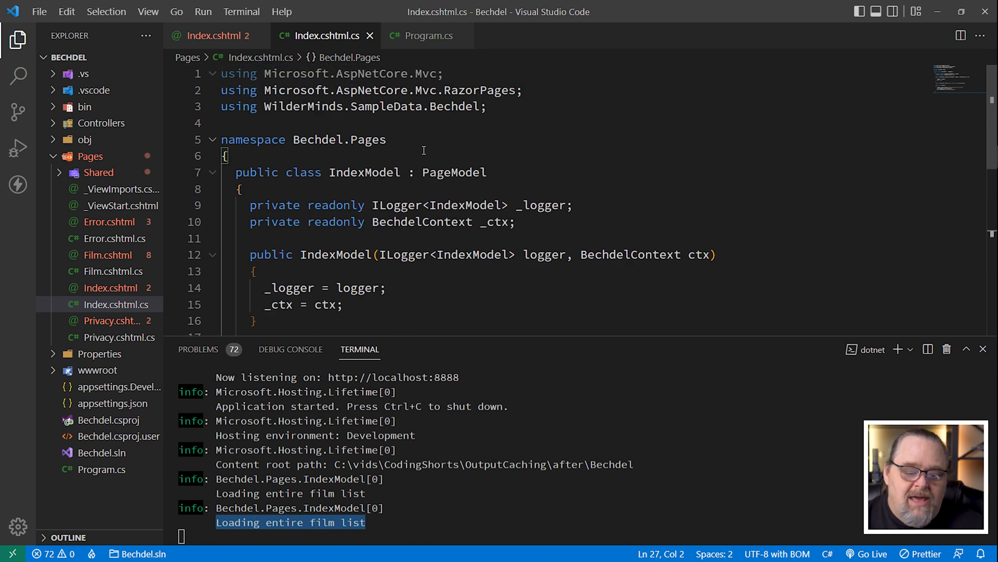
# - Scroll through the home page model code in Index.cshtml.cs
pyautogui.scroll(-3)
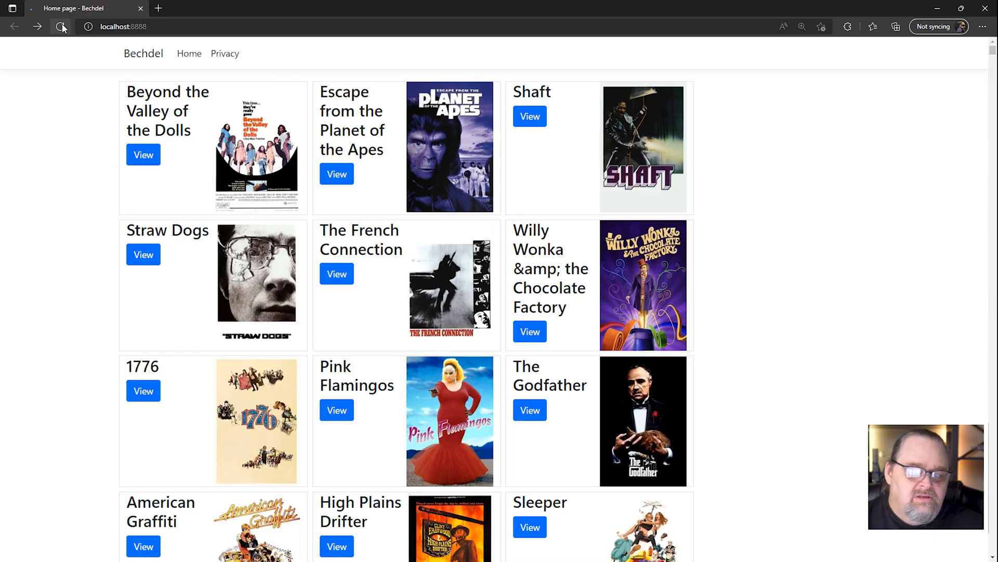
# - Reload the Bechdel home page on localhost:8888 to test the cache
pyautogui.click(60, 26)
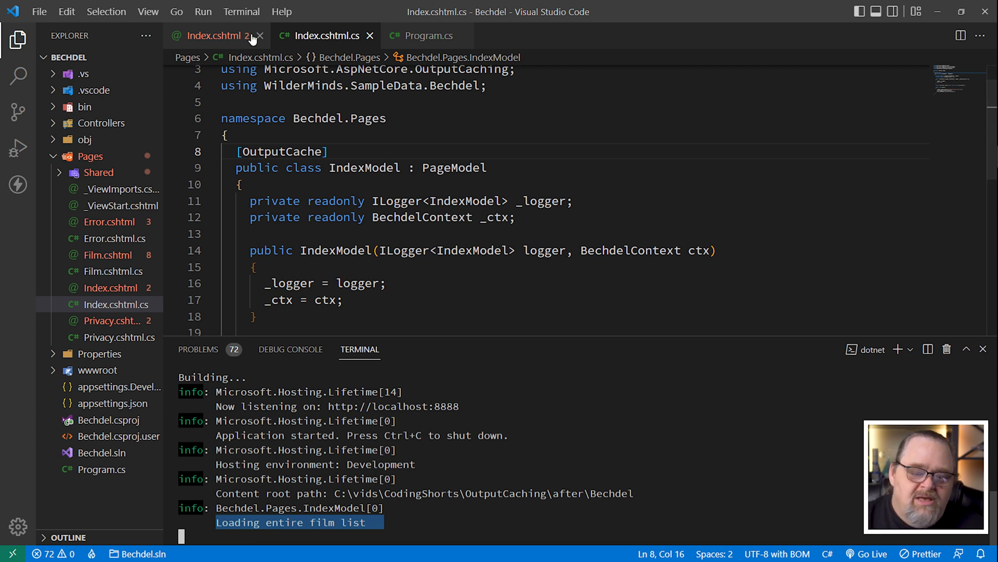
# - Chain .CacheOutput() onto the /api/films/{year:int} MapGet route in Program.cs and save
pyautogui.click(427, 35)
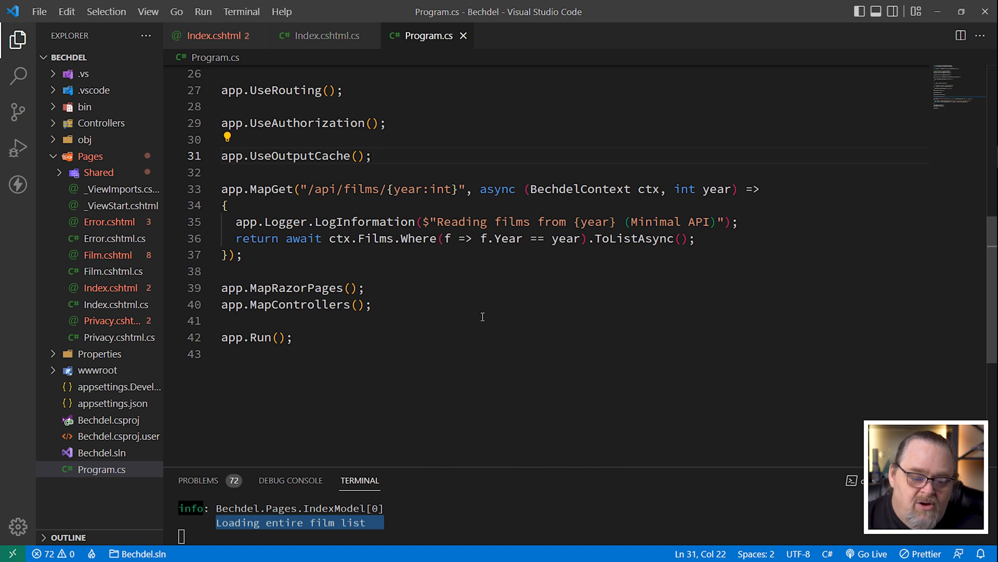
pyautogui.moveTo(437, 221); pyautogui.dragTo(703, 222)
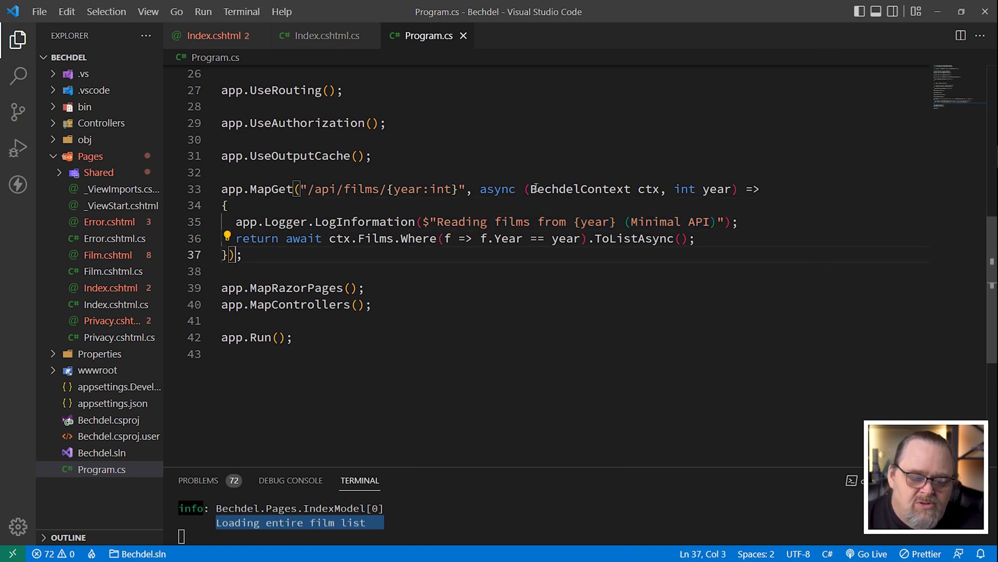
pyautogui.write('[O')
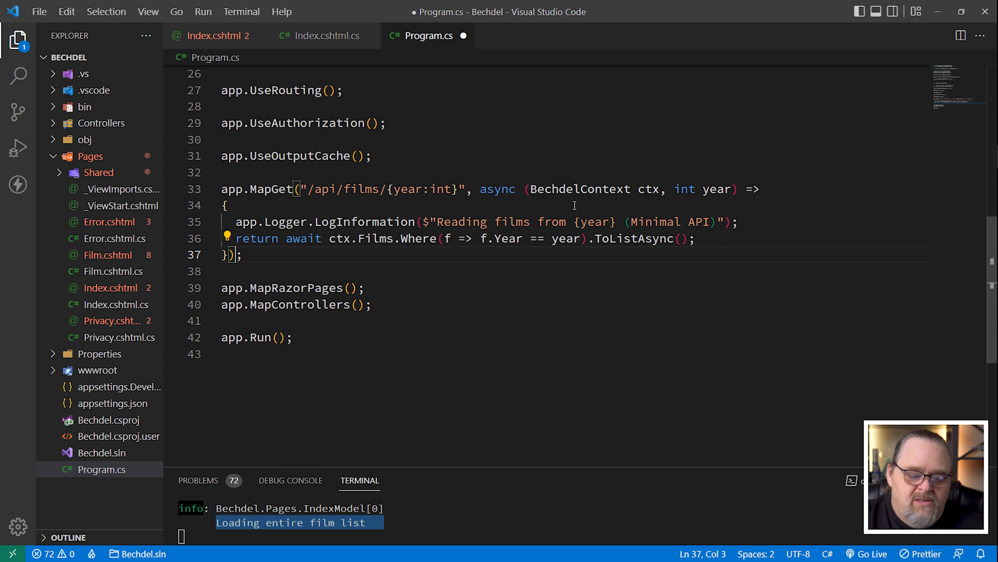
pyautogui.write('.CacheOutput(')
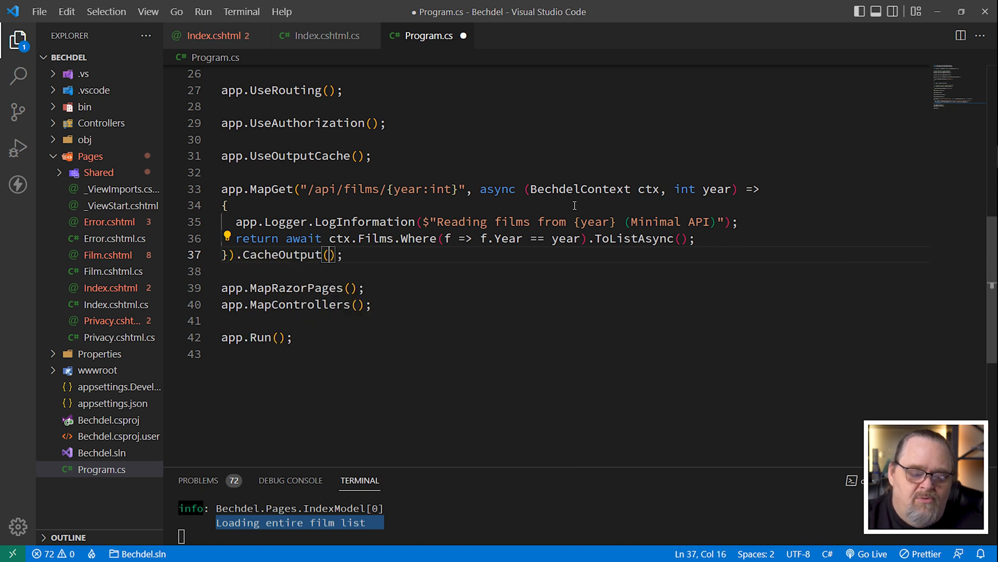
pyautogui.press('ctrl+s')
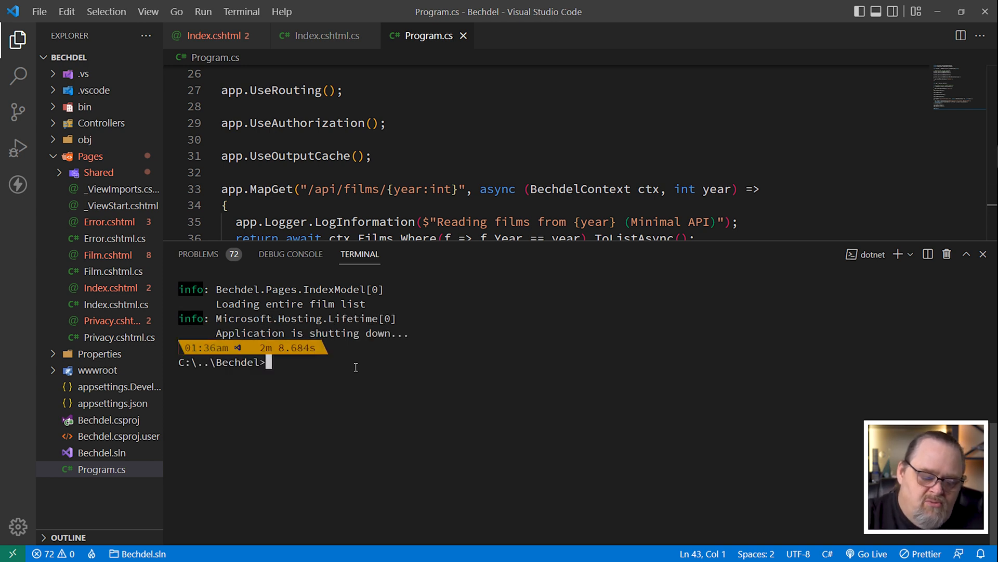
# - Restart with dotnet run and request /api/films/2005 and /api/films/2002 in Edge
pyautogui.write('dotnet run')
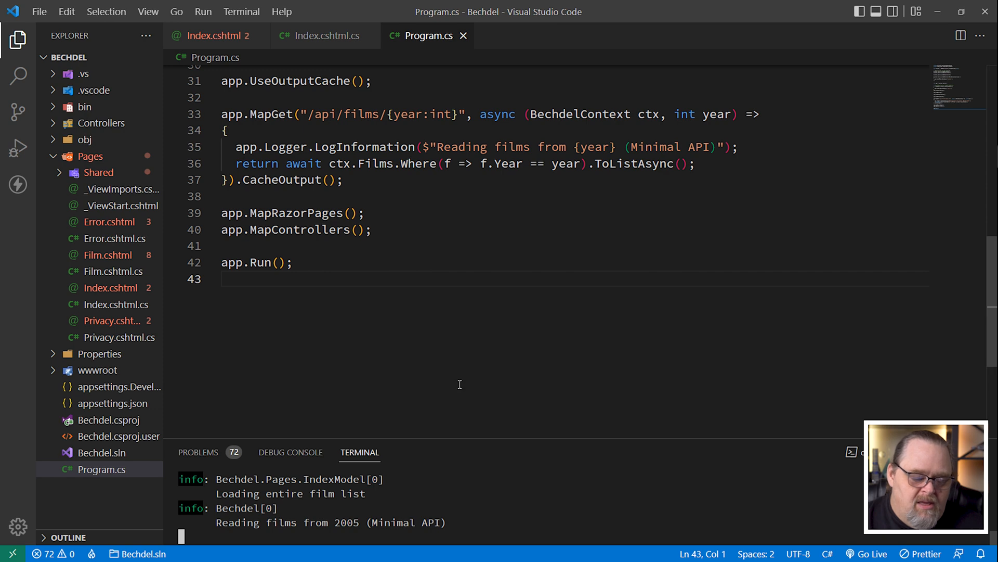
pyautogui.moveTo(216, 522); pyautogui.dragTo(329, 522)
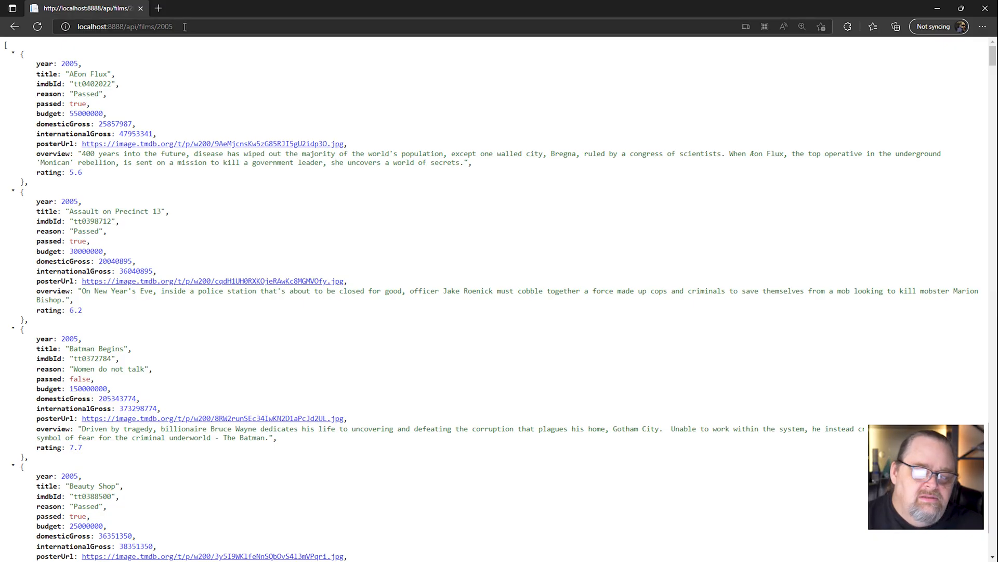
pyautogui.click(124, 26)
pyautogui.write('2')
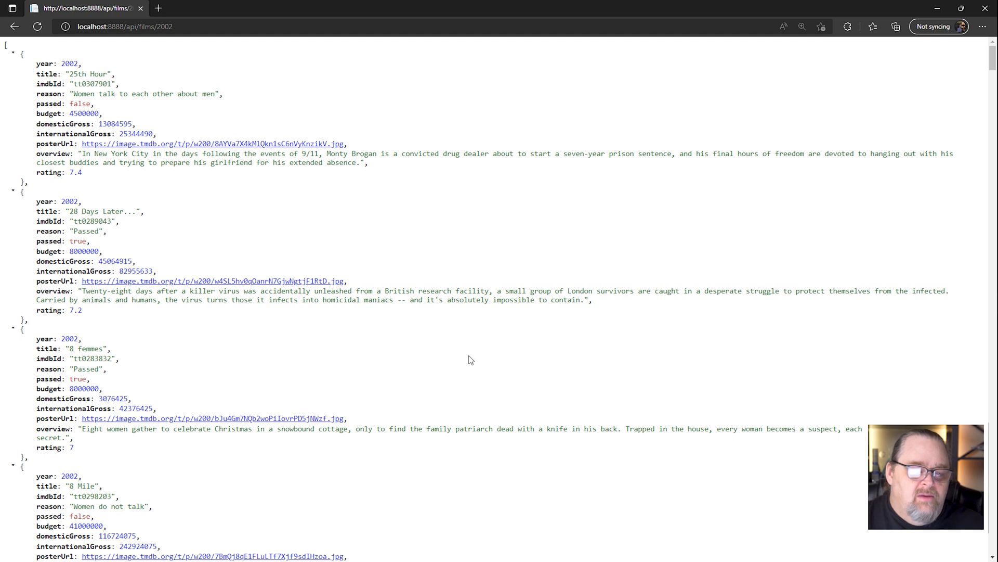
pyautogui.click(125, 26)
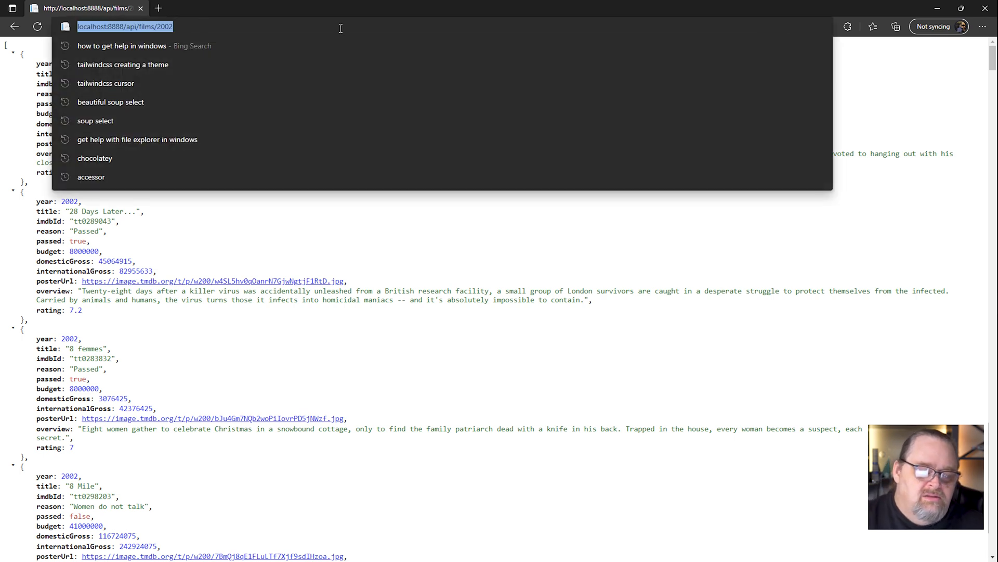
pyautogui.click(37, 26)
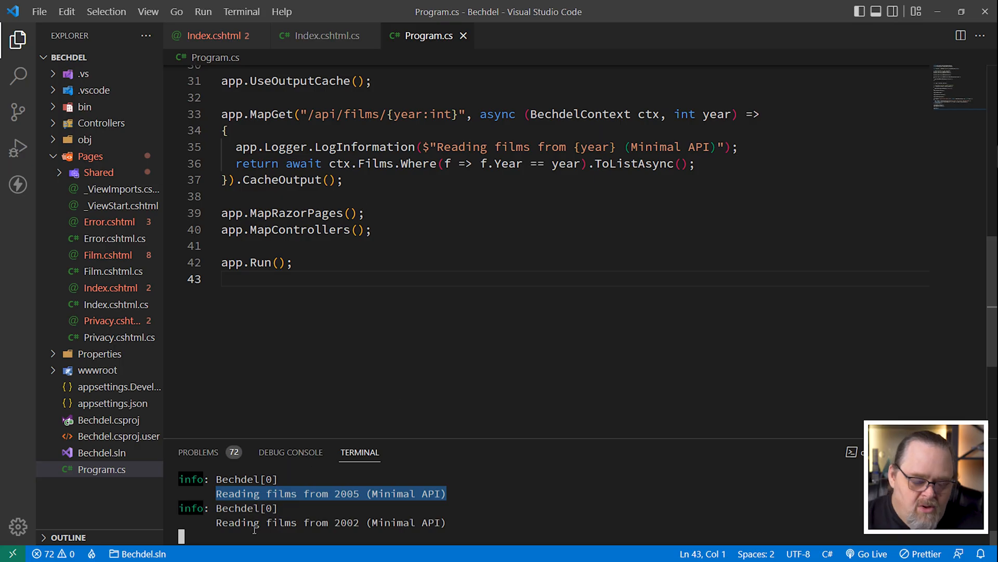
pyautogui.moveTo(474, 489)
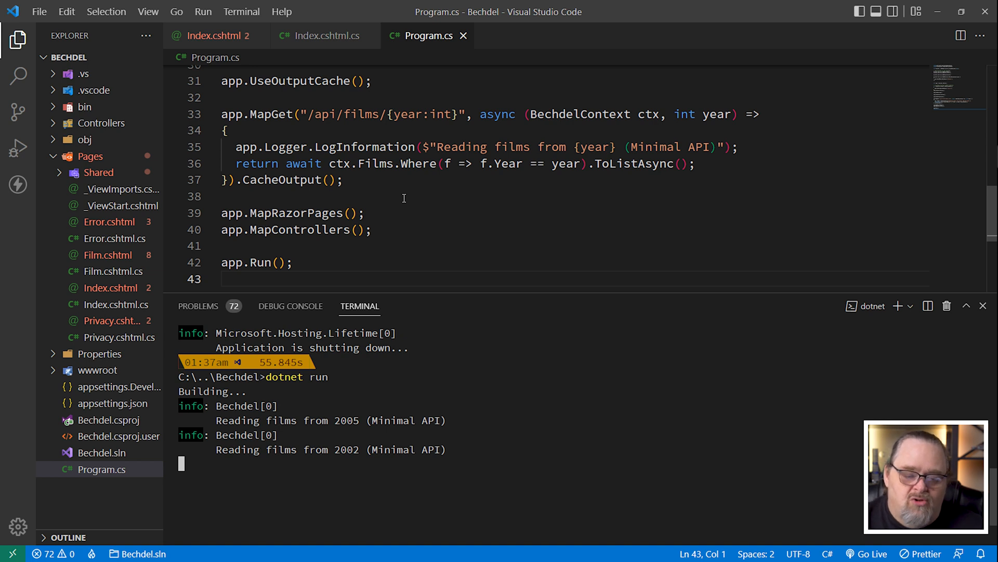
pyautogui.moveTo(81, 186)
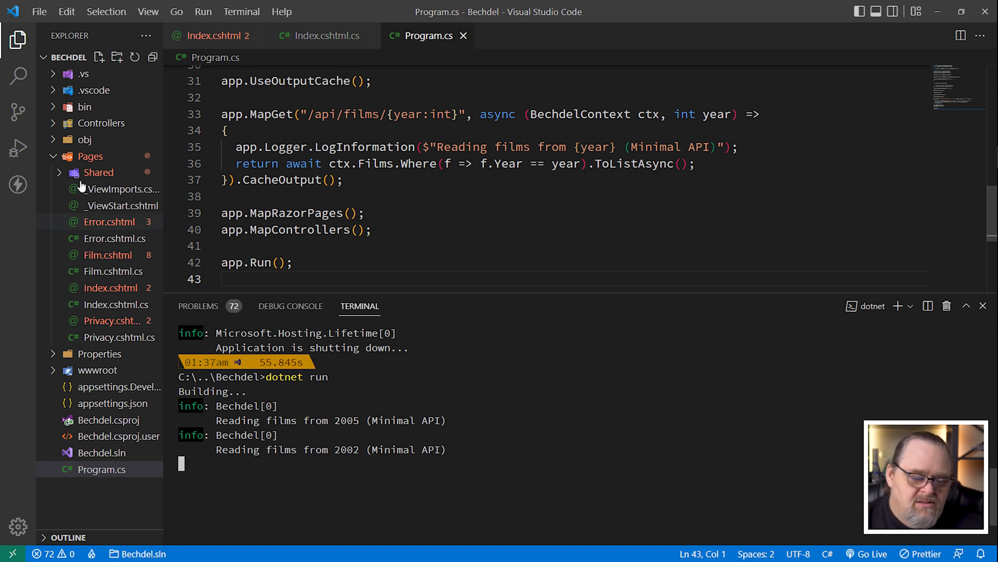
# - Put [OutputCache] on FilmsController's Get action, importing Microsoft.AspNetCore.OutputCaching
pyautogui.click(120, 140)
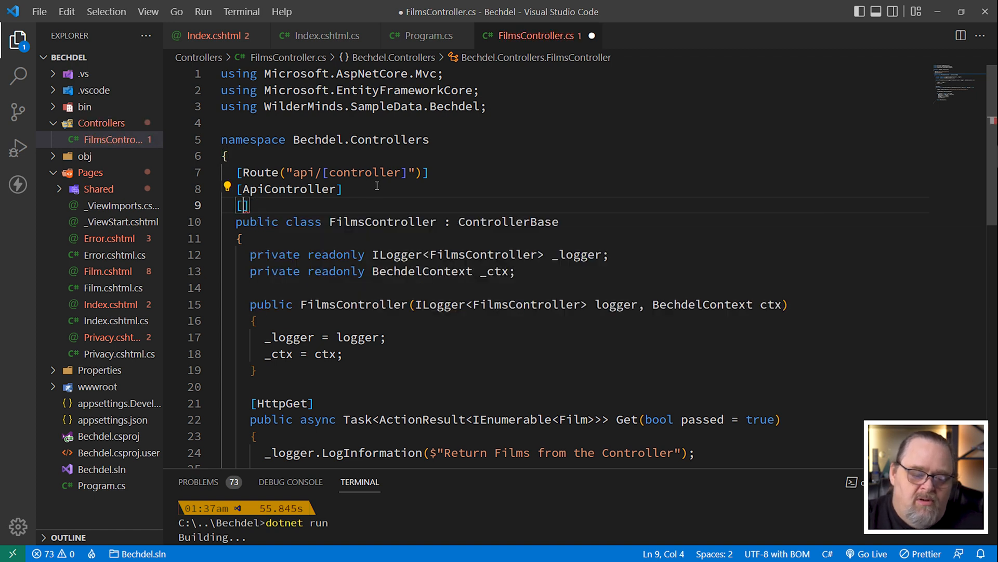
pyautogui.write('OutputCache')
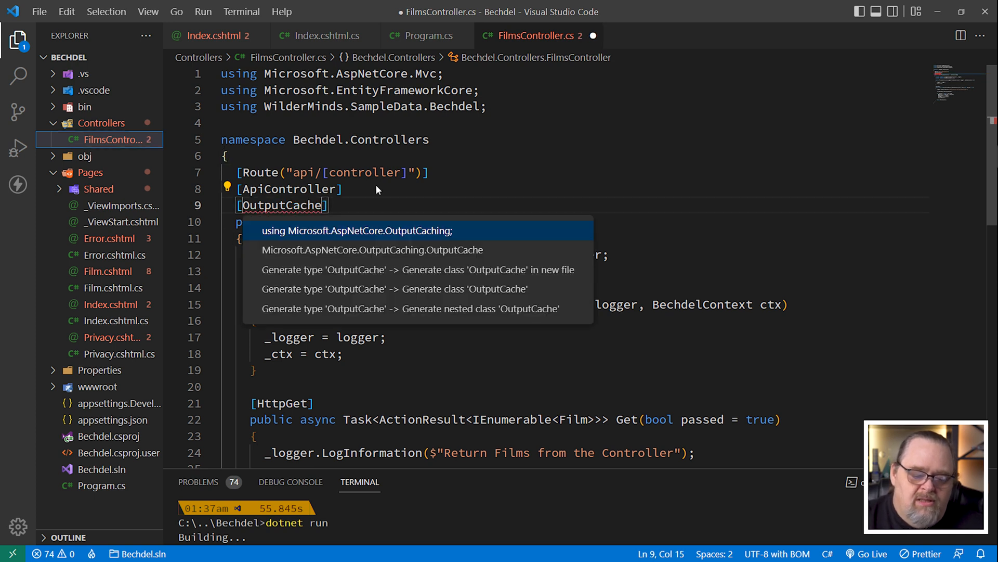
pyautogui.click(356, 230)
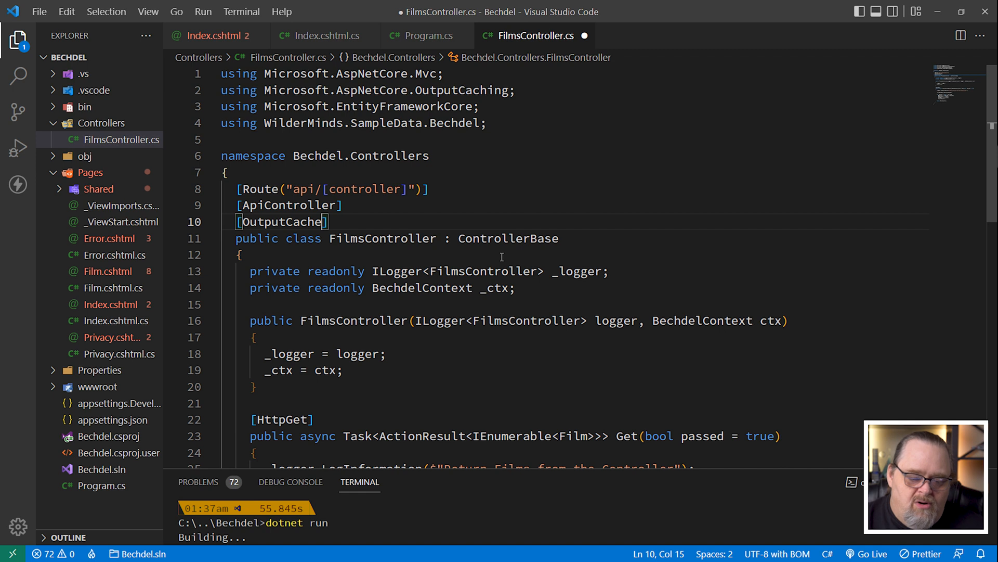
pyautogui.scroll(-3)
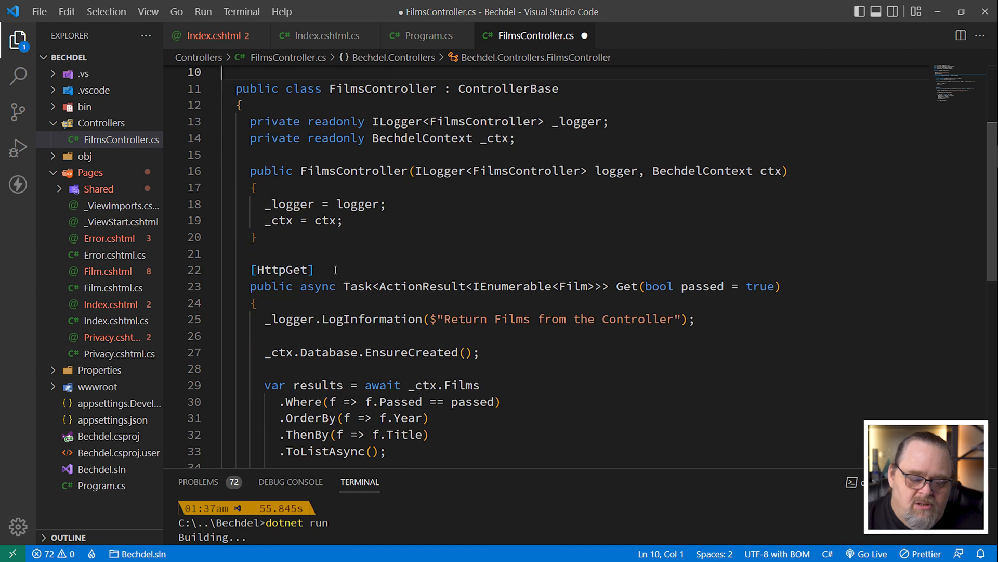
pyautogui.write('[OutputCache]')
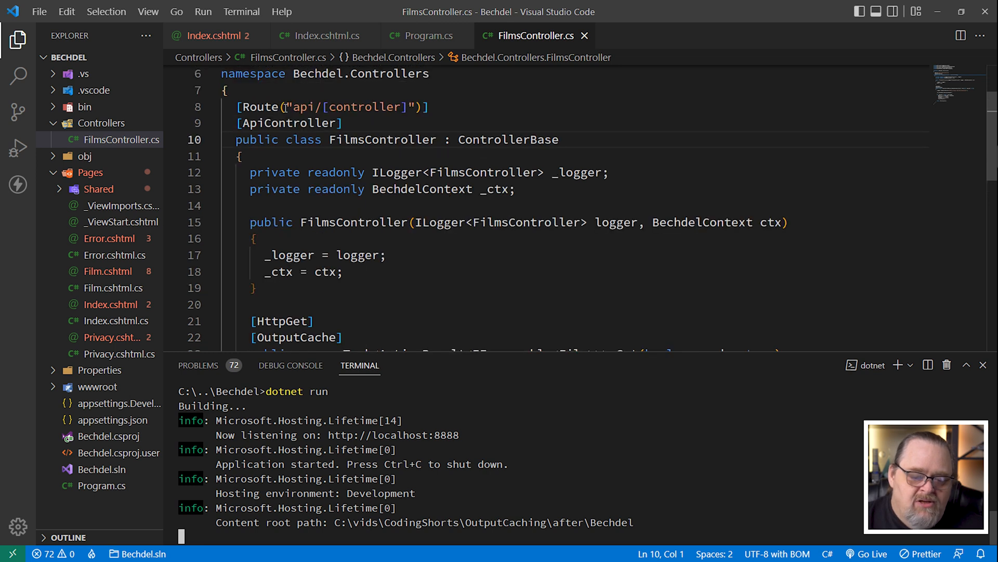
pyautogui.moveTo(530, 246)
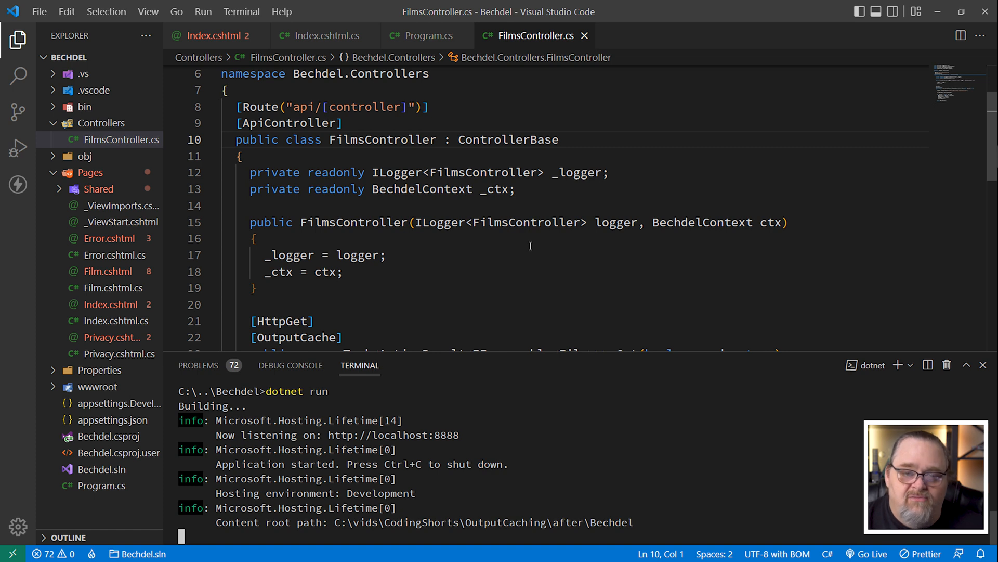
# - Load localhost:8888/api/films in Edge to view the JSON film list
pyautogui.write('localhost:8888/api/films')
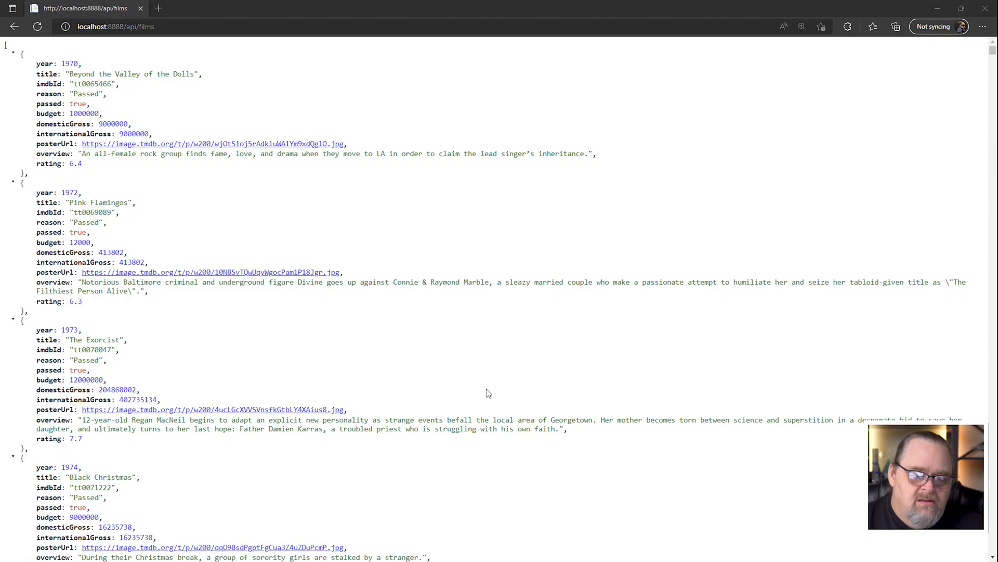
pyautogui.click(37, 26)
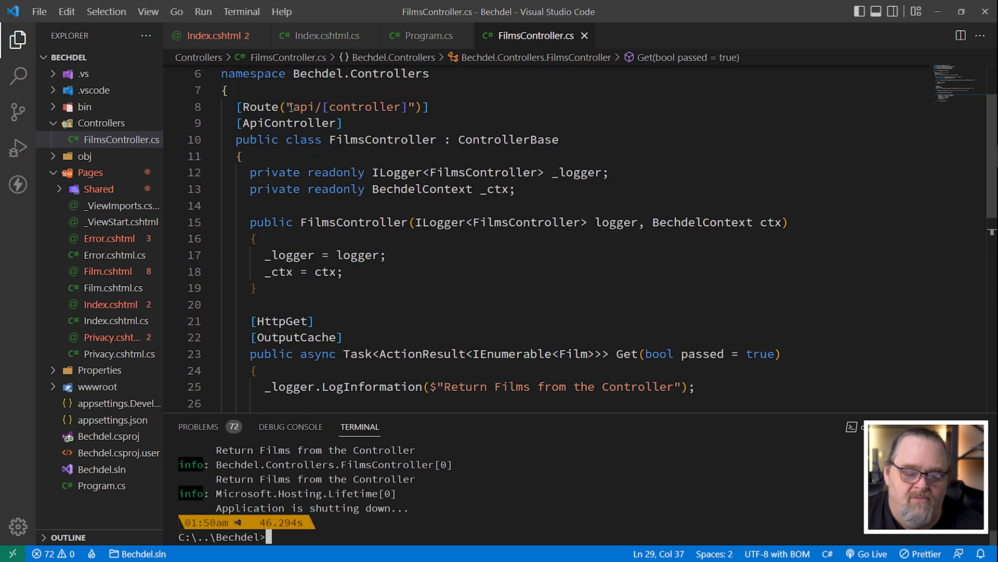
# - Request /api/films?passed=false to list only the non-passing films
pyautogui.scroll(-3)
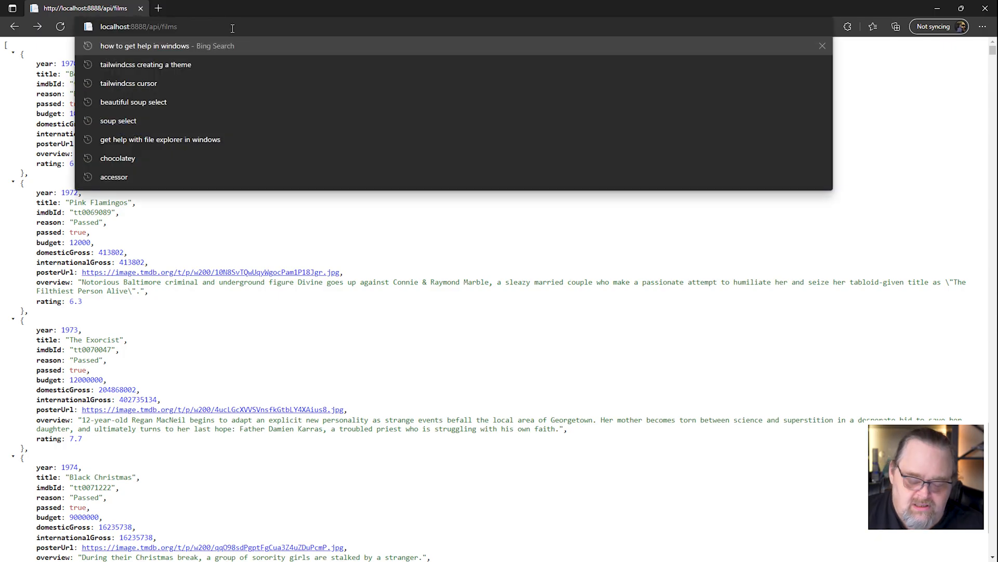
pyautogui.write('?passed=false')
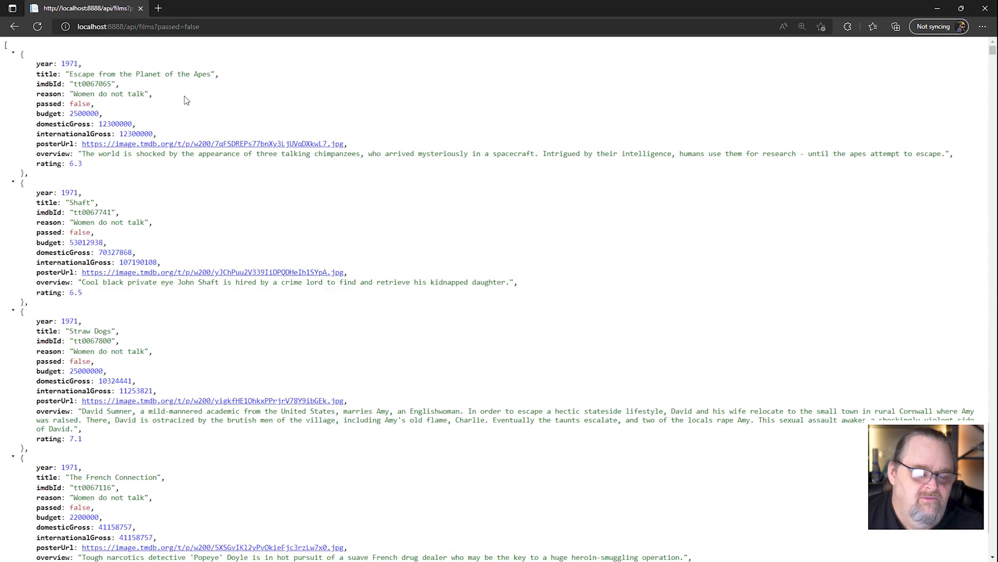
pyautogui.moveTo(455, 245)
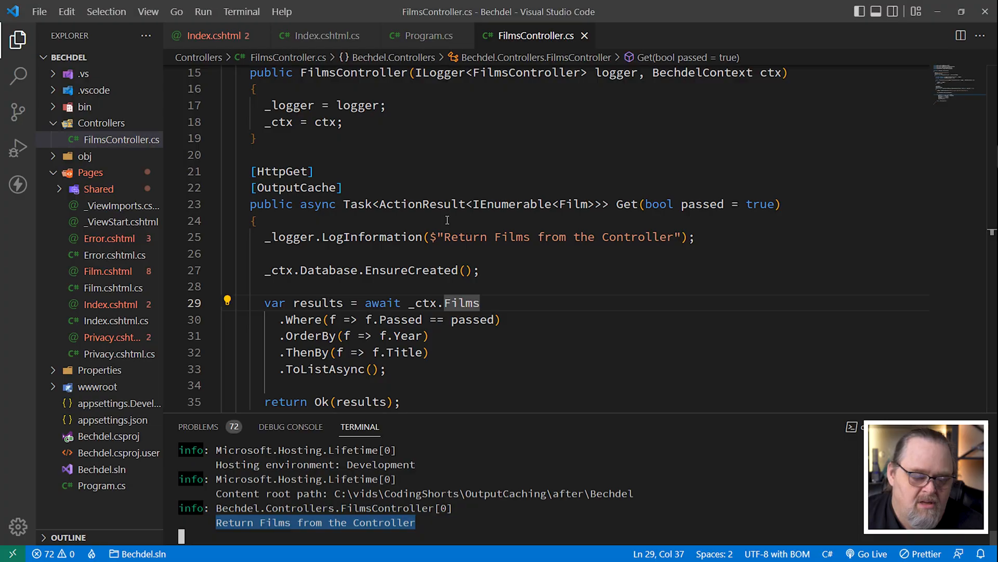
pyautogui.moveTo(422, 198)
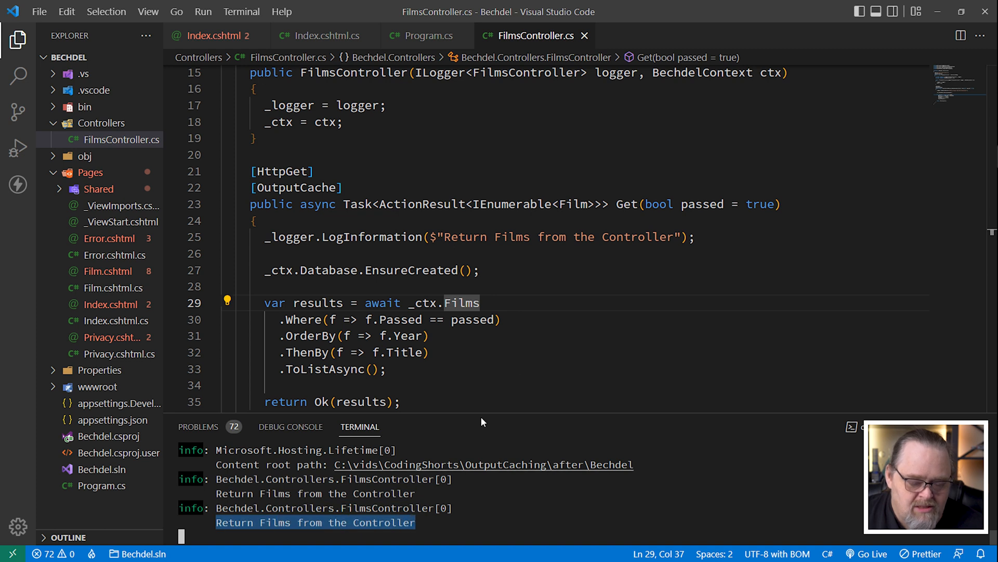
pyautogui.moveTo(516, 381)
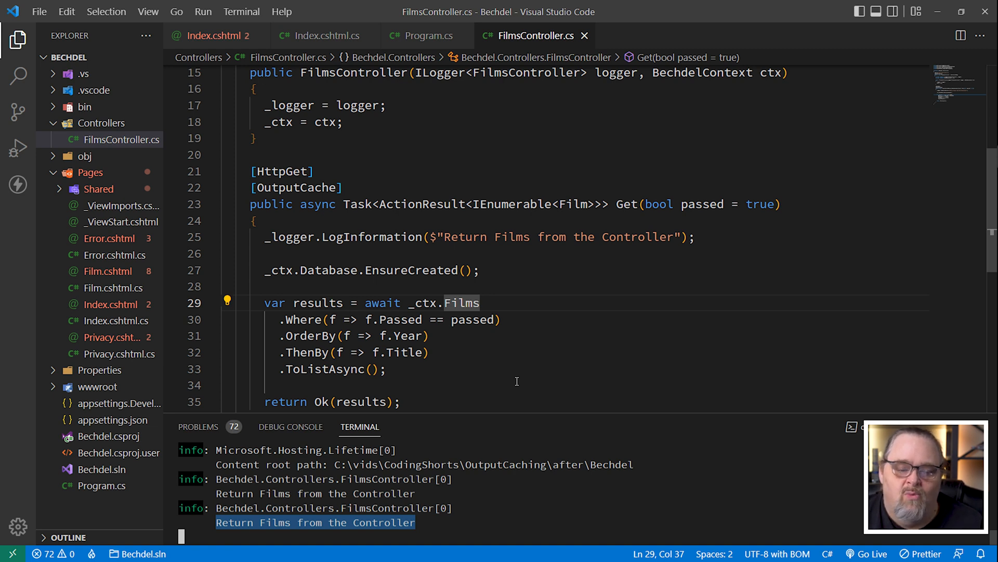
# - Change FilmsController's attribute to [OutputCache(VaryByQueryKeys = new[] { "passed" })]
pyautogui.write('()')
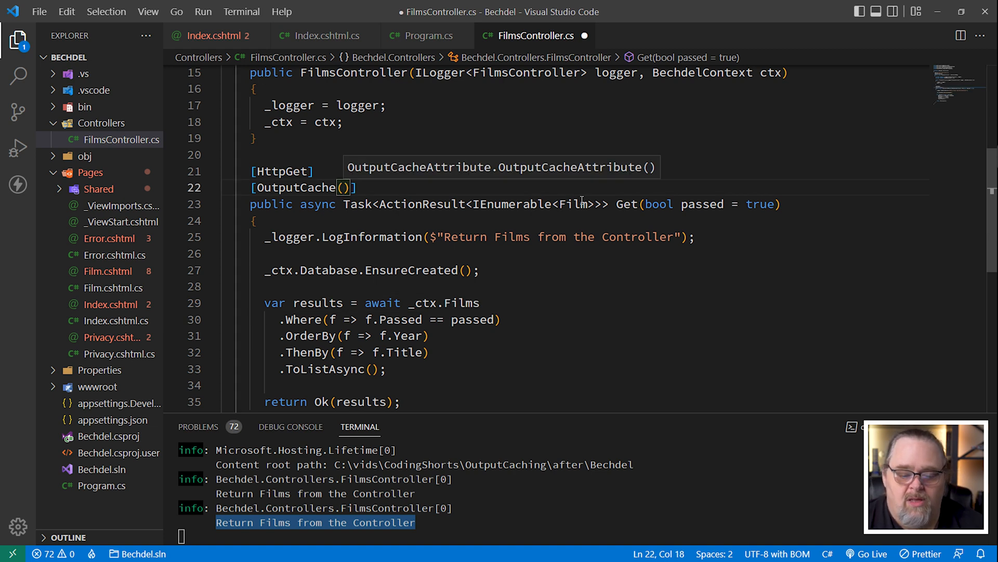
pyautogui.write('Vary')
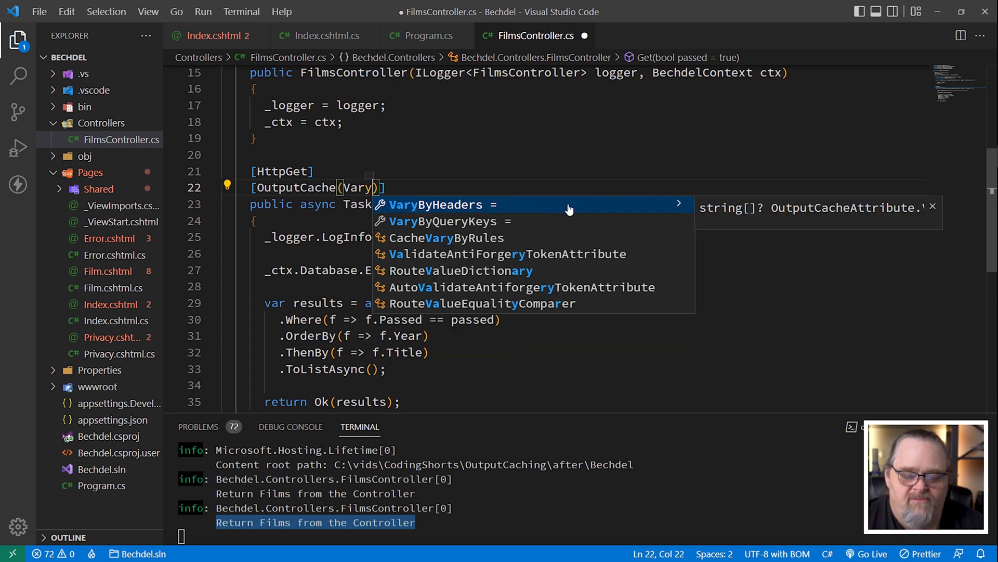
pyautogui.press('Down')
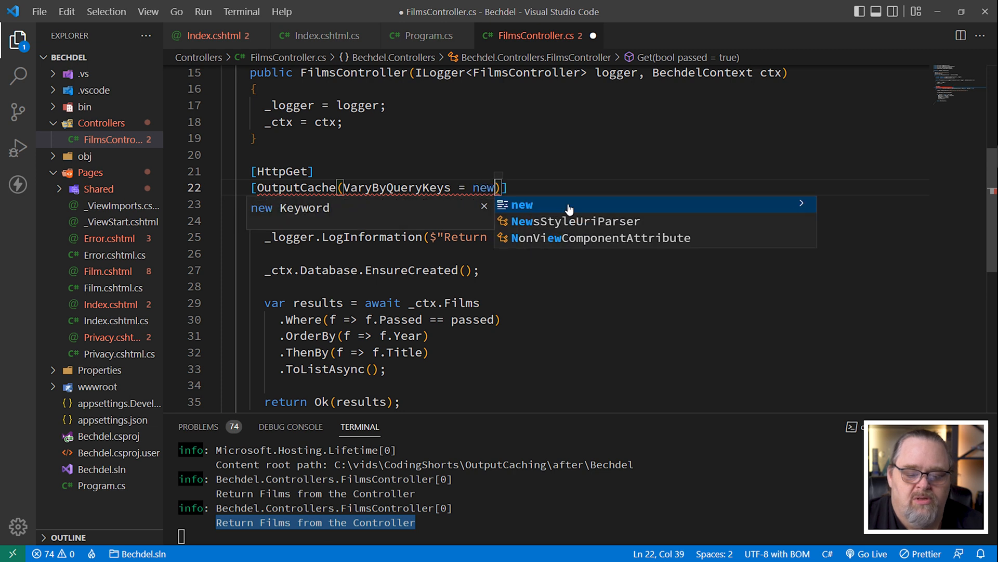
pyautogui.write('[] { "')
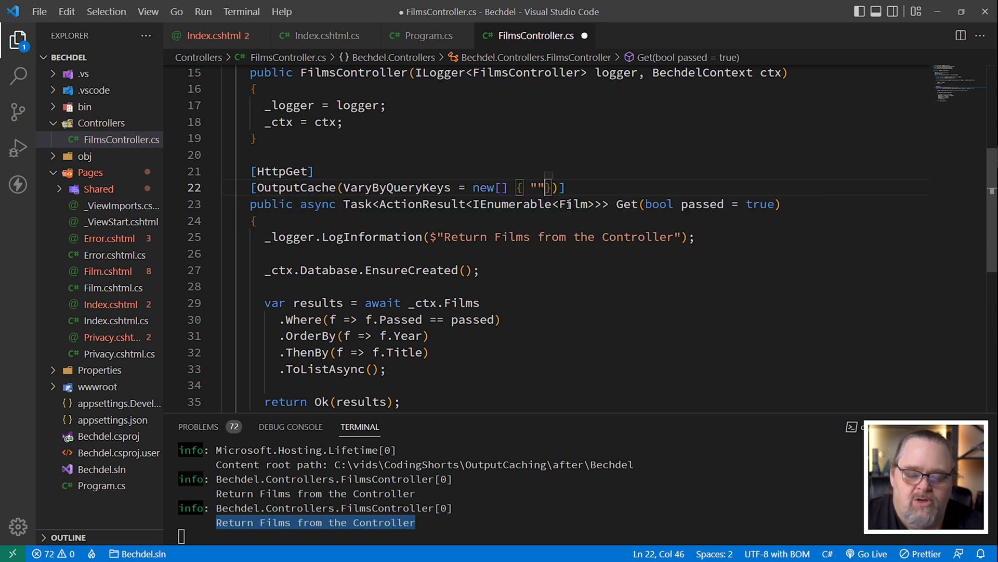
pyautogui.write('passed')
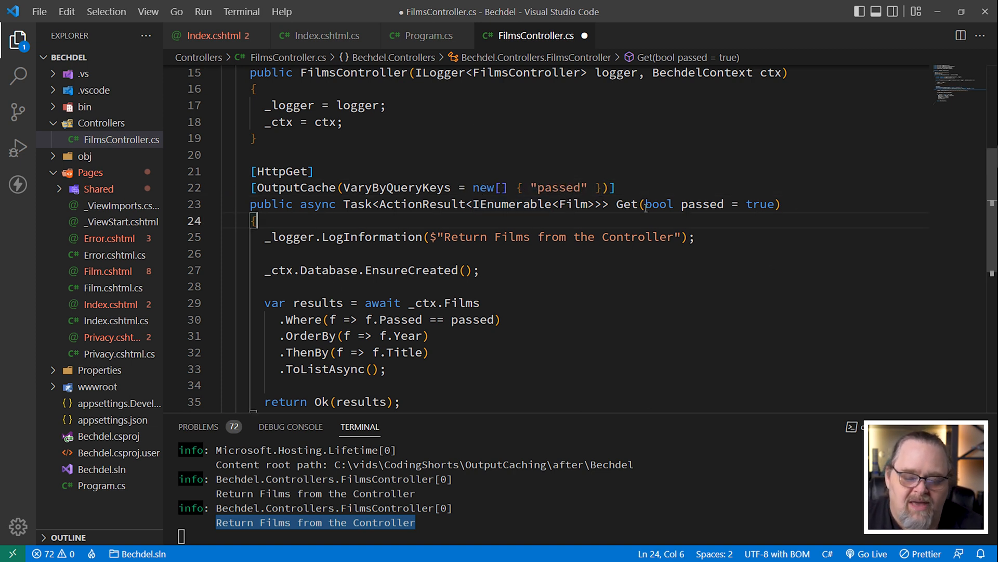
pyautogui.moveTo(645, 273)
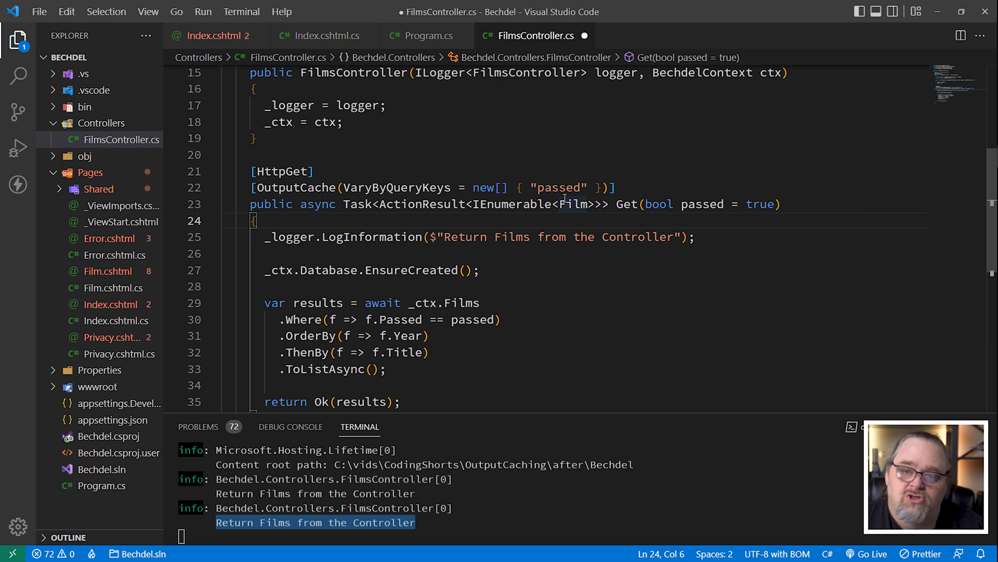
pyautogui.moveTo(576, 204)
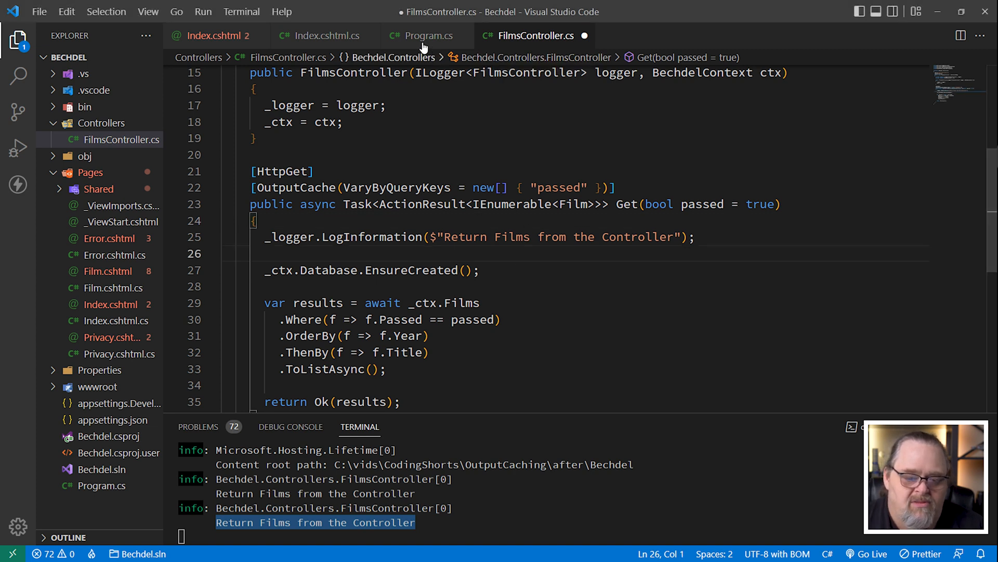
# - In Program.cs, start the AddOutputCache configuration with a base policy builder
pyautogui.click(425, 35)
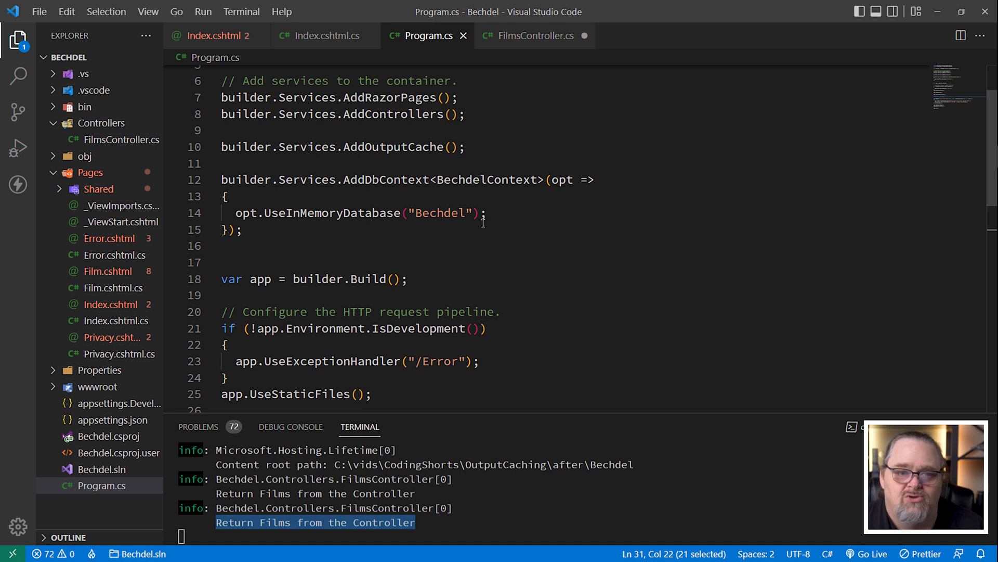
pyautogui.moveTo(469, 238)
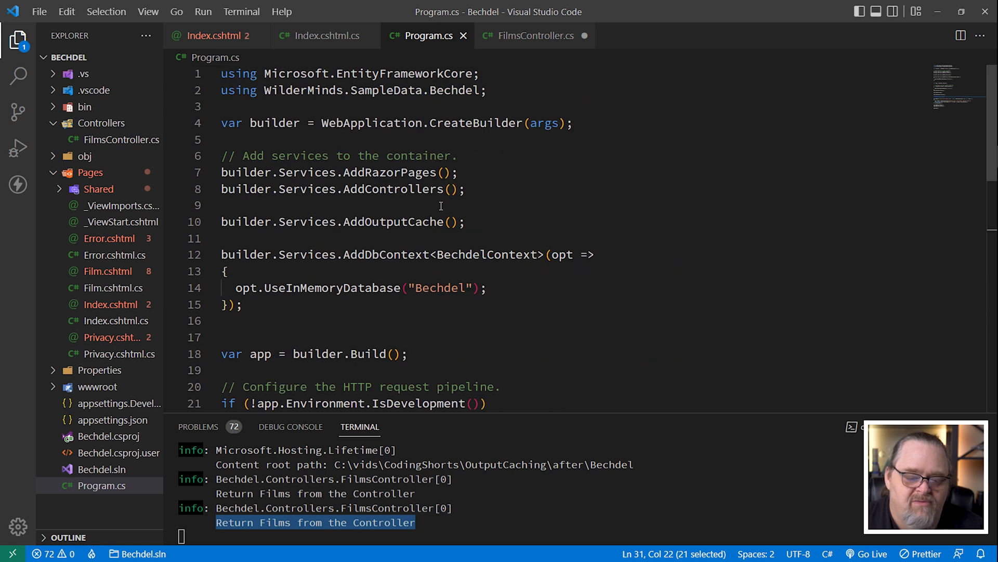
pyautogui.click(450, 221)
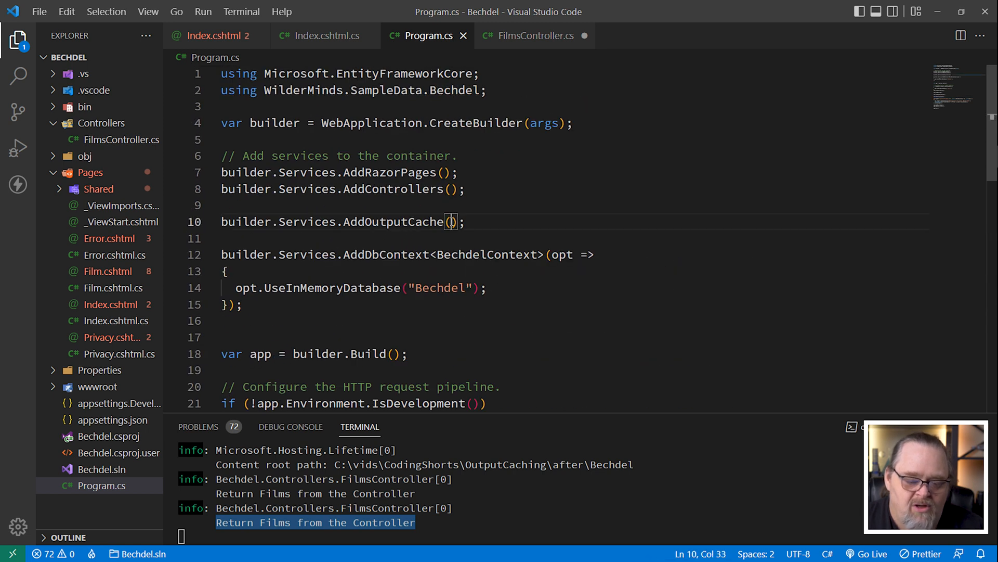
pyautogui.write('cfg =>')
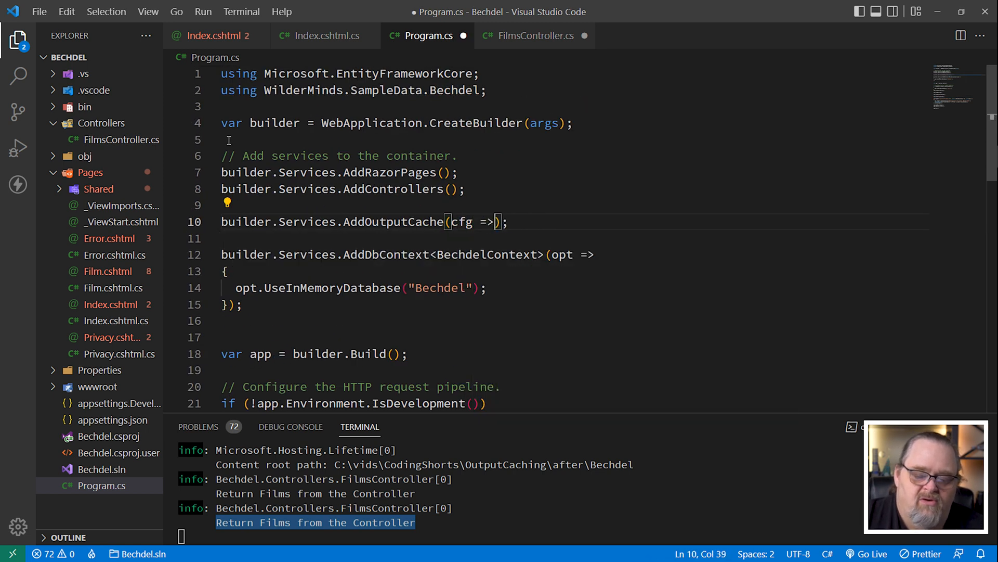
pyautogui.write('{')
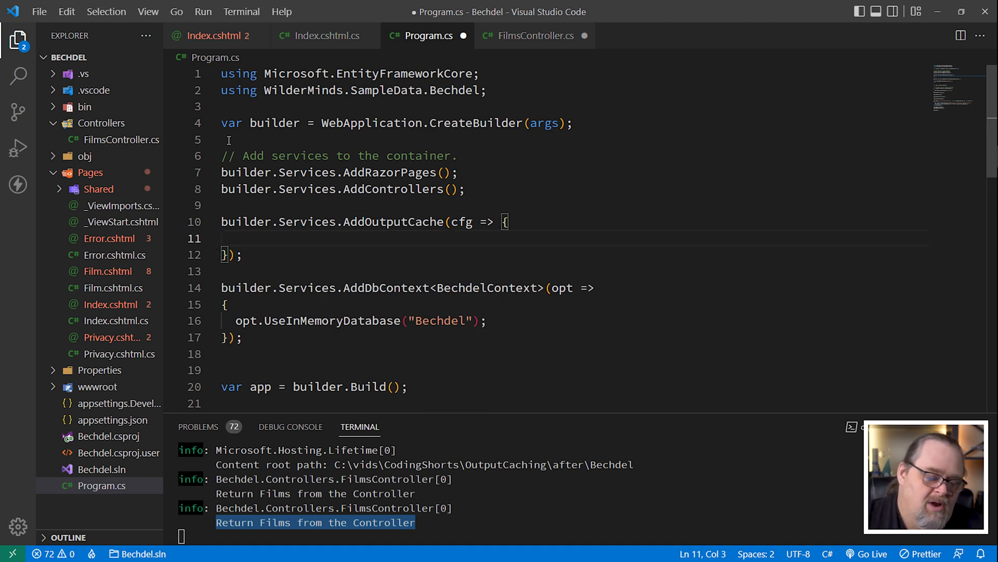
pyautogui.write('cfg.AddBasePolicy')
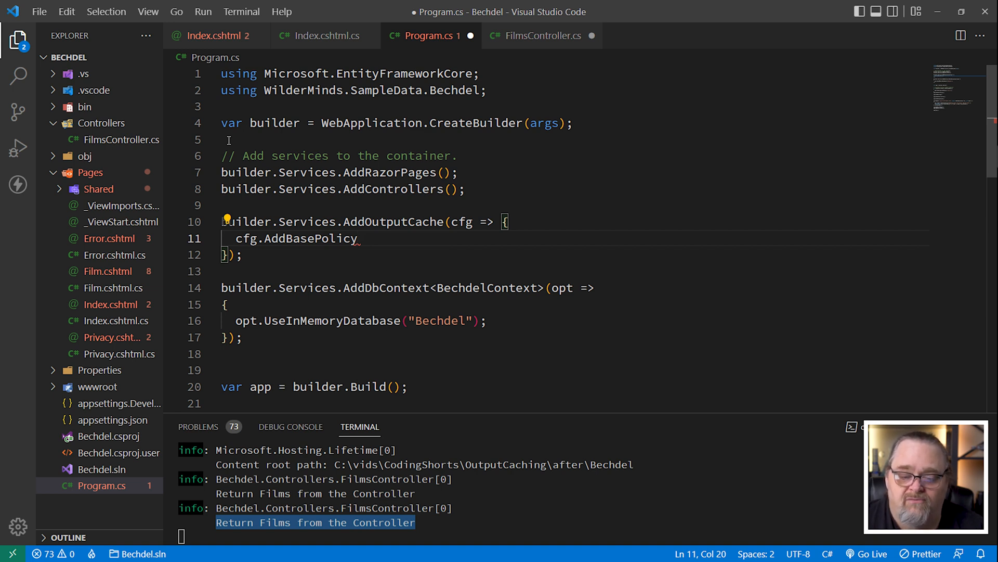
pyautogui.write('(cl')
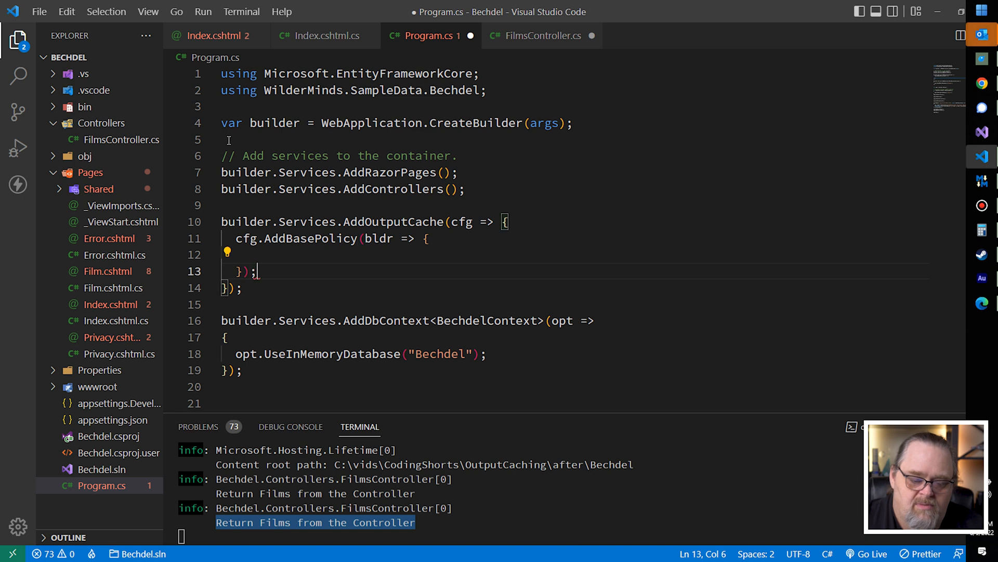
pyautogui.write('bld')
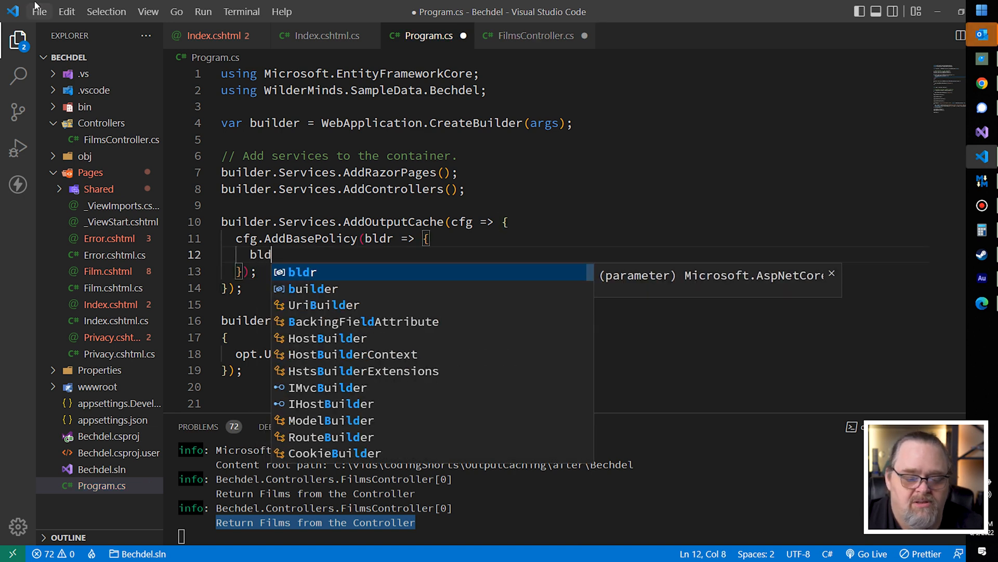
# - Restrict the base policy to request paths starting with /api
pyautogui.write('.With(r =>')
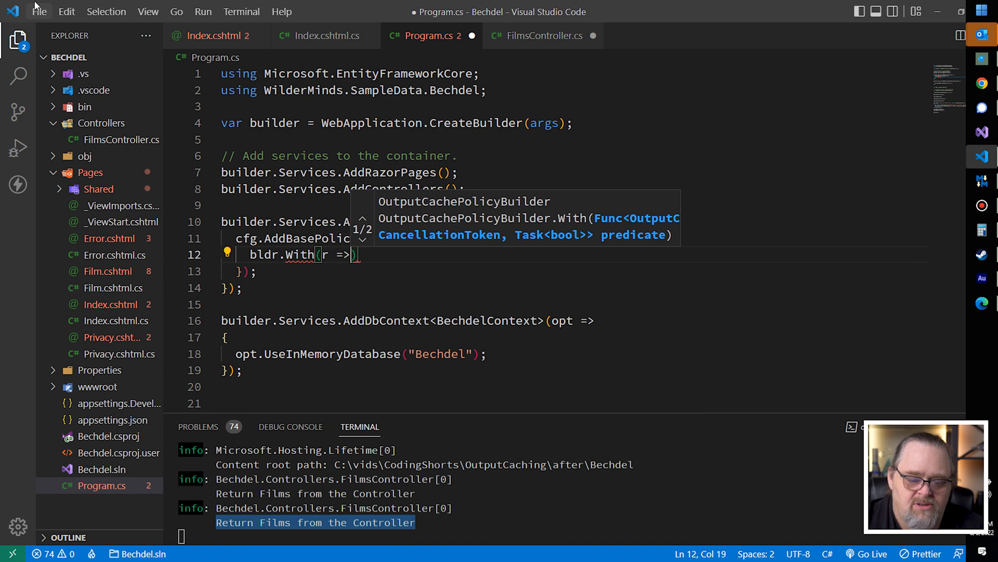
pyautogui.write('r.')
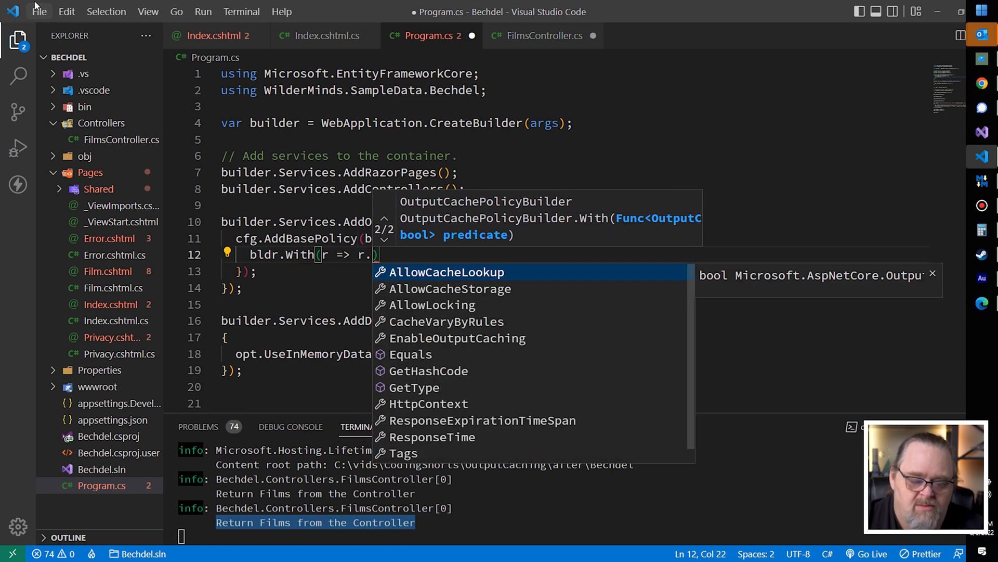
pyautogui.write('HttpContext.')
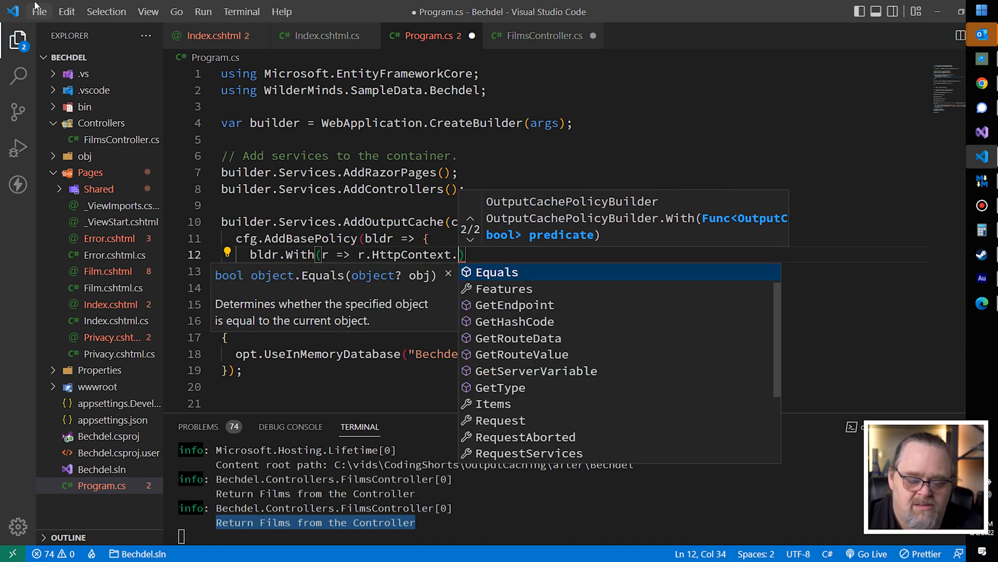
pyautogui.write('Request.St')
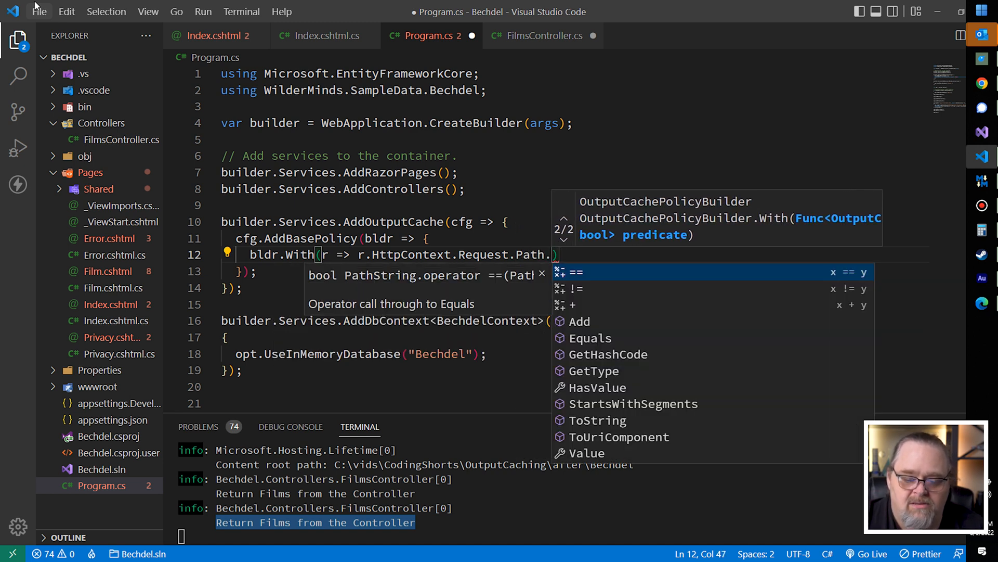
pyautogui.write('StartsWithSegments("/api/')
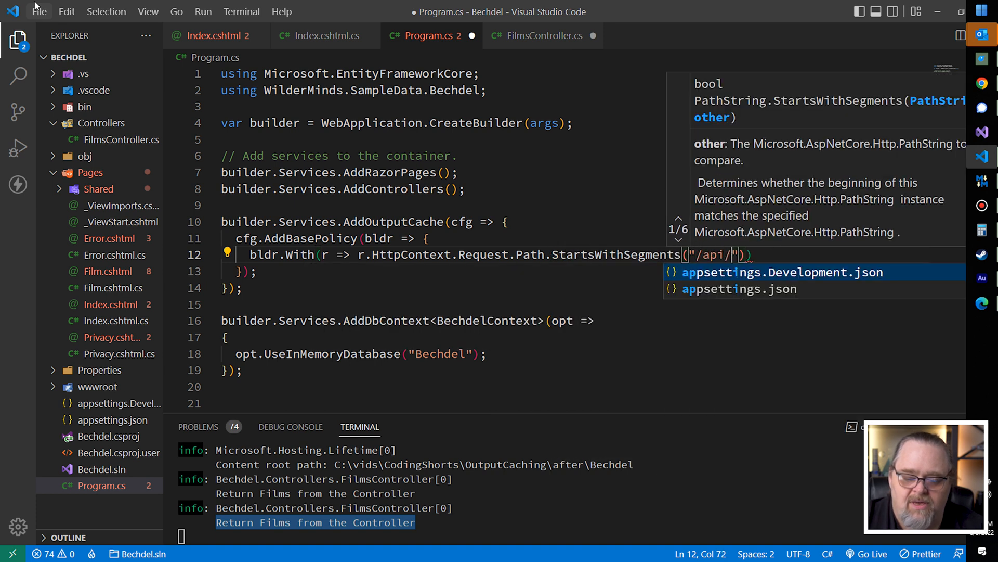
pyautogui.write(');')
pyautogui.press('Enter')
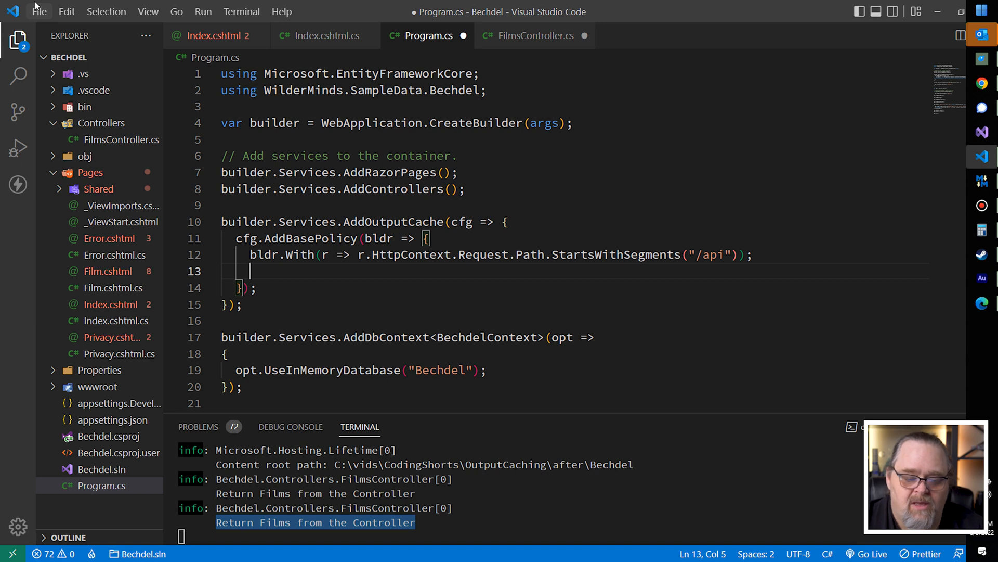
# - Make the base policy expire after TimeSpan.FromSeconds(60)
pyautogui.write('bldr.')
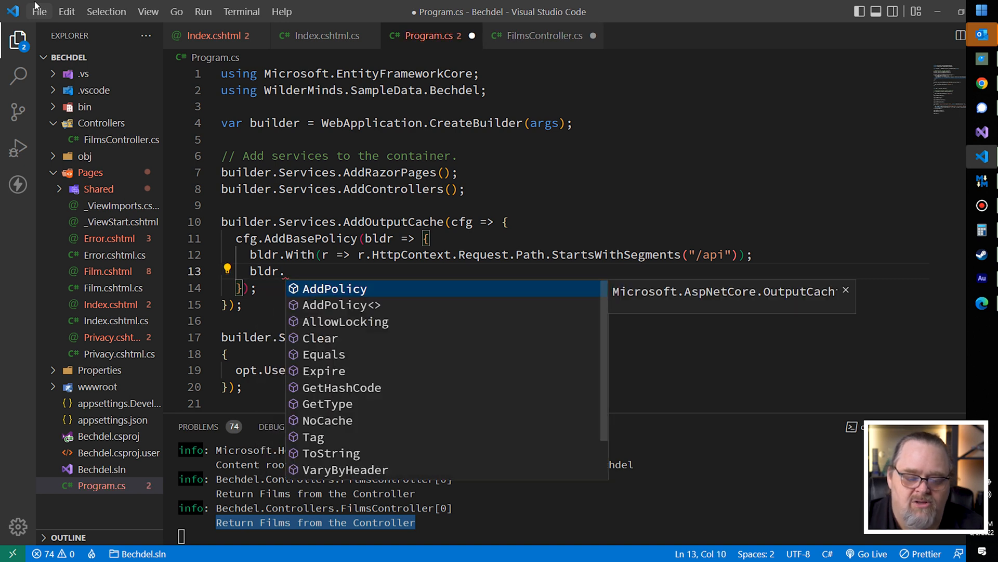
pyautogui.write('Expire(TimeSpan')
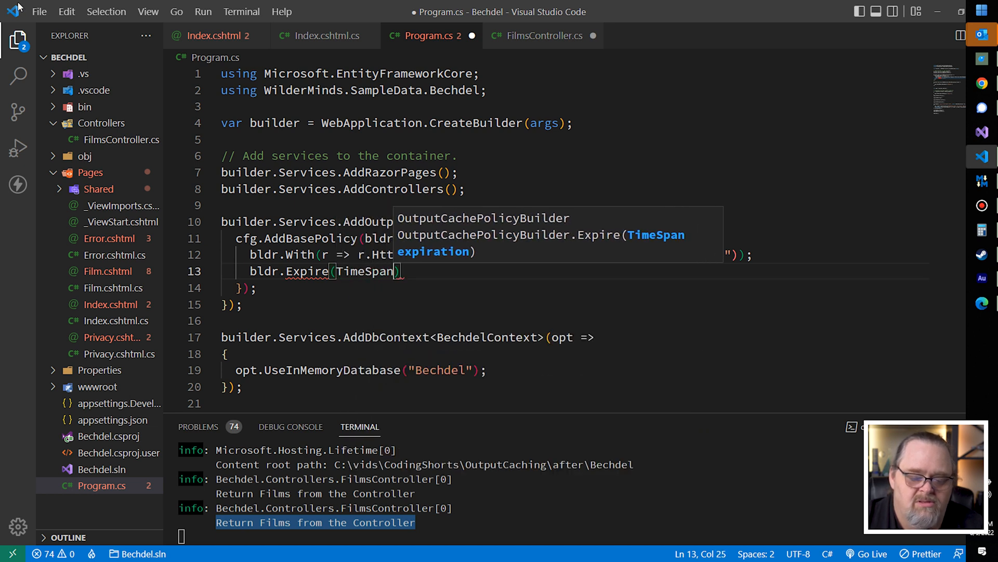
pyautogui.write('.')
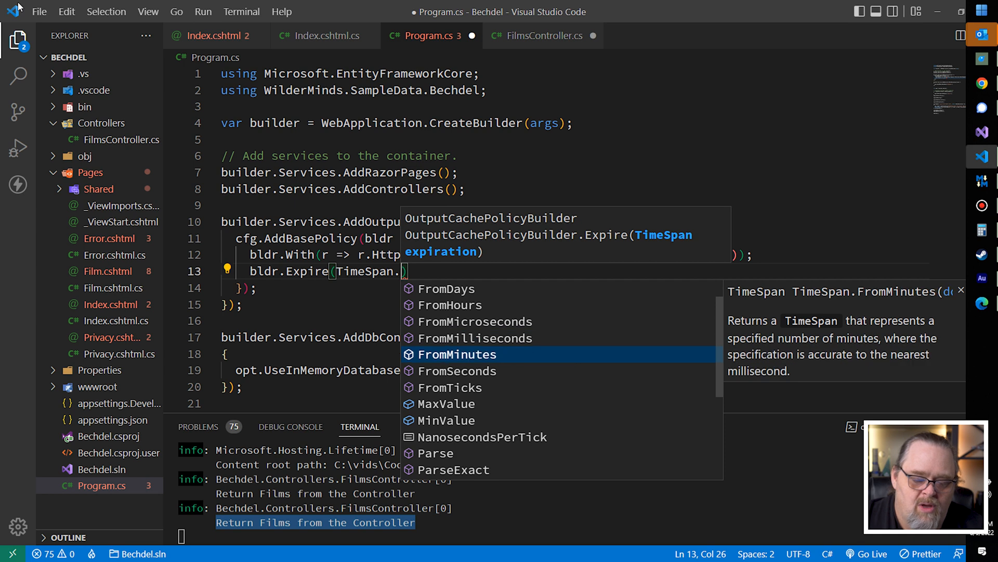
pyautogui.write('FromSeconds(60')
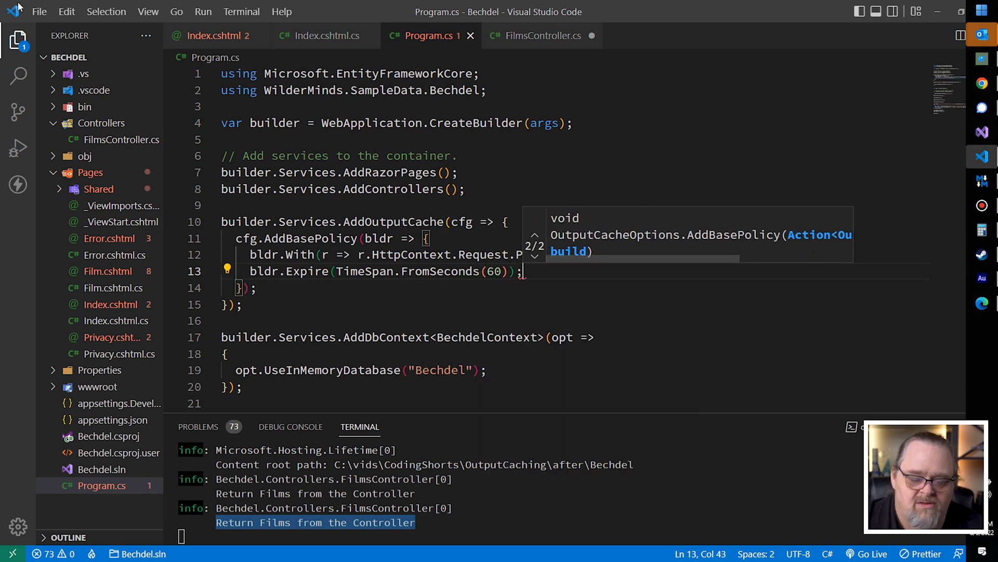
pyautogui.write('StartsWithSegments("/api"));')
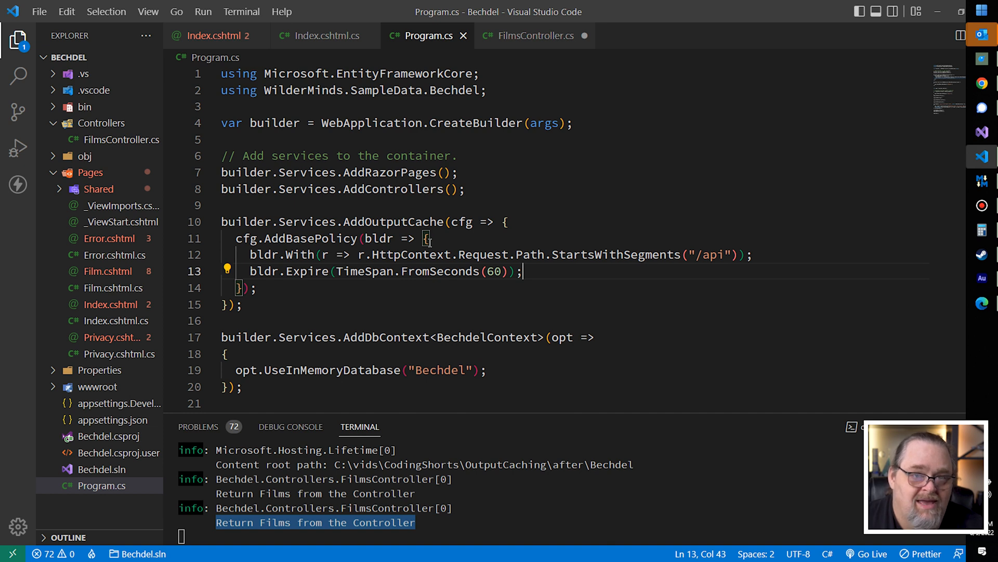
pyautogui.moveTo(463, 261)
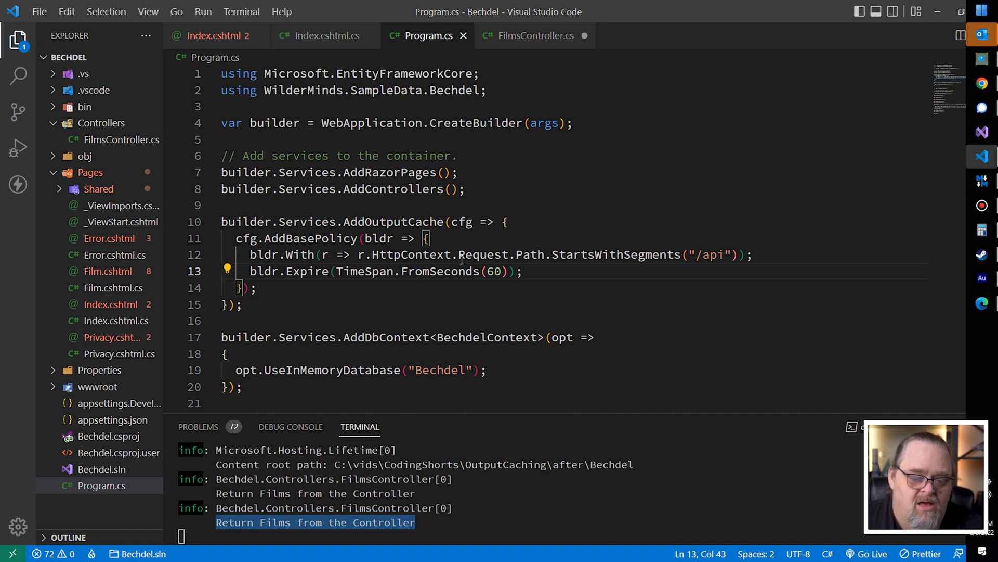
pyautogui.click(311, 288)
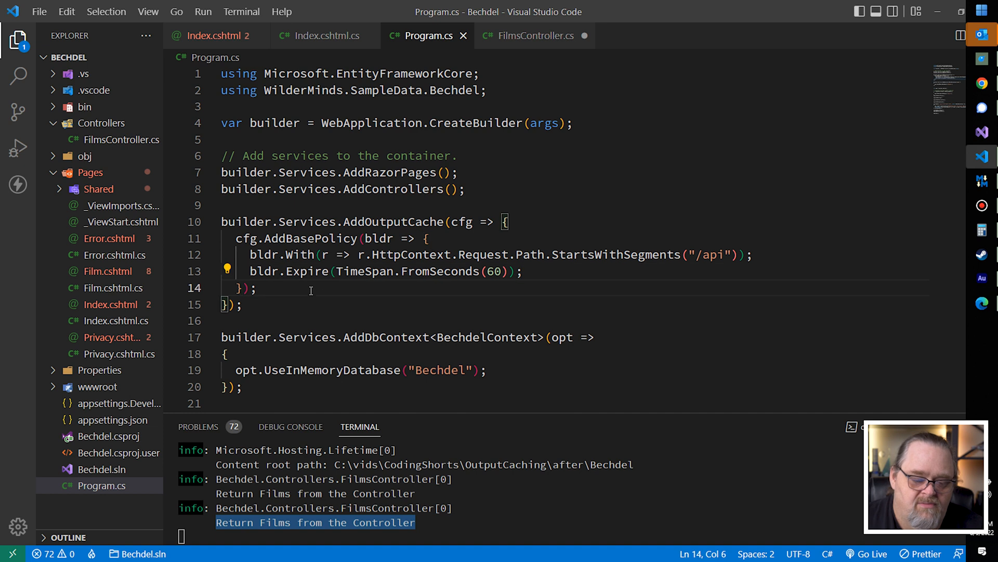
# - Add cfg.AddPolicy("ShortCache") with Expire(TimeSpan.FromSeconds(5)) below the base policy
pyautogui.write('cfg.')
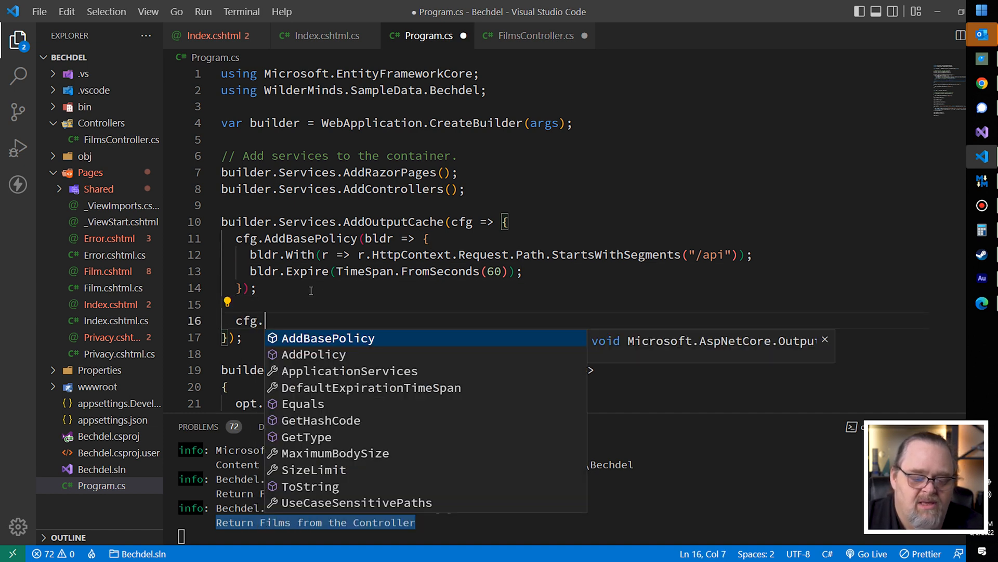
pyautogui.write('AddPolicy')
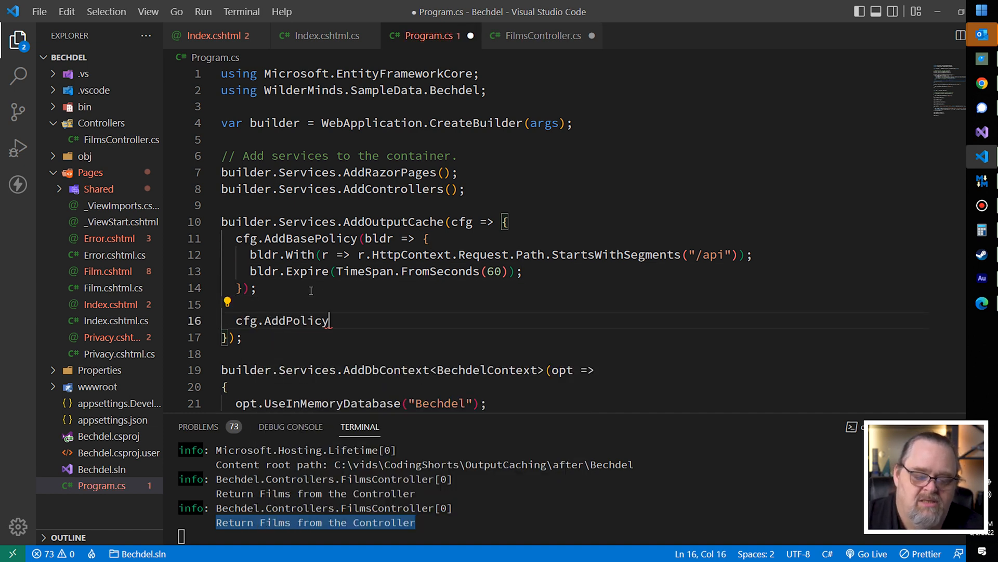
pyautogui.write('(')
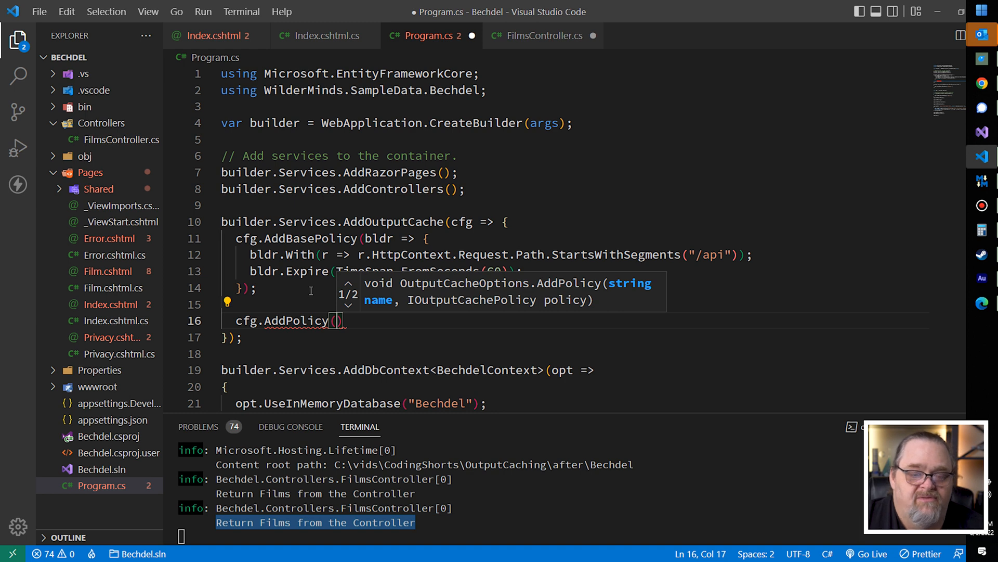
pyautogui.write('"')
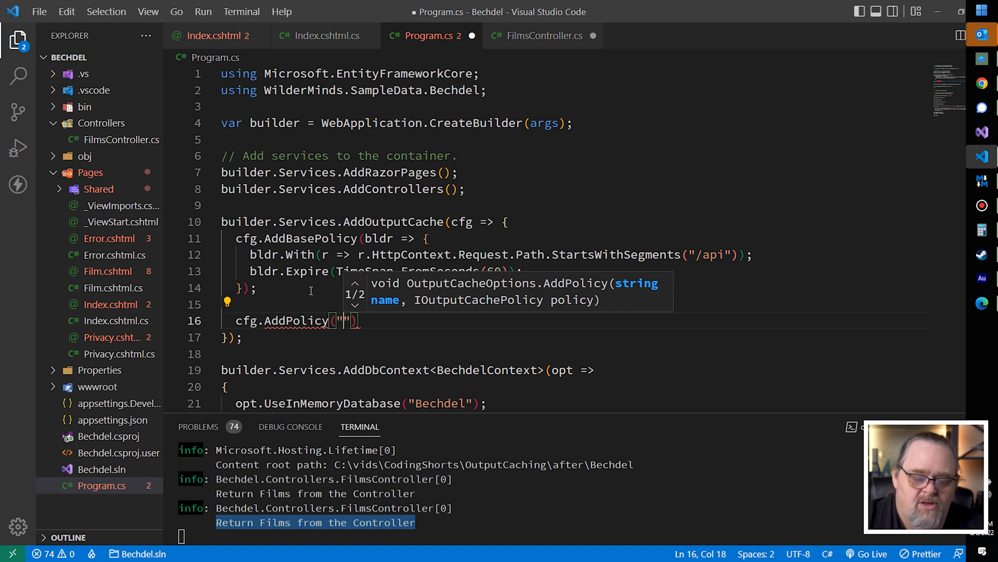
pyautogui.write('ShortCache')
pyautogui.write('bldr.')
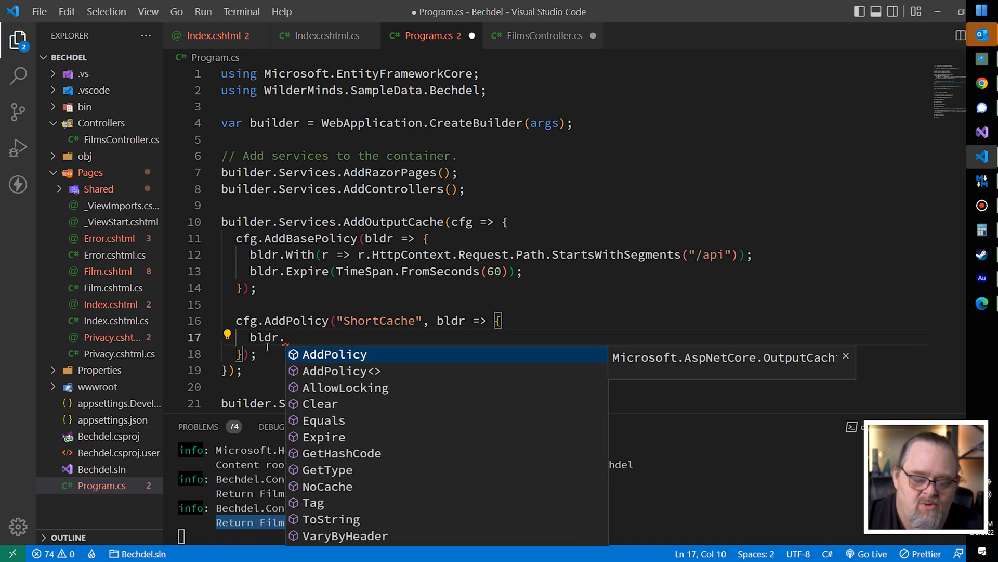
pyautogui.write('Expire(')
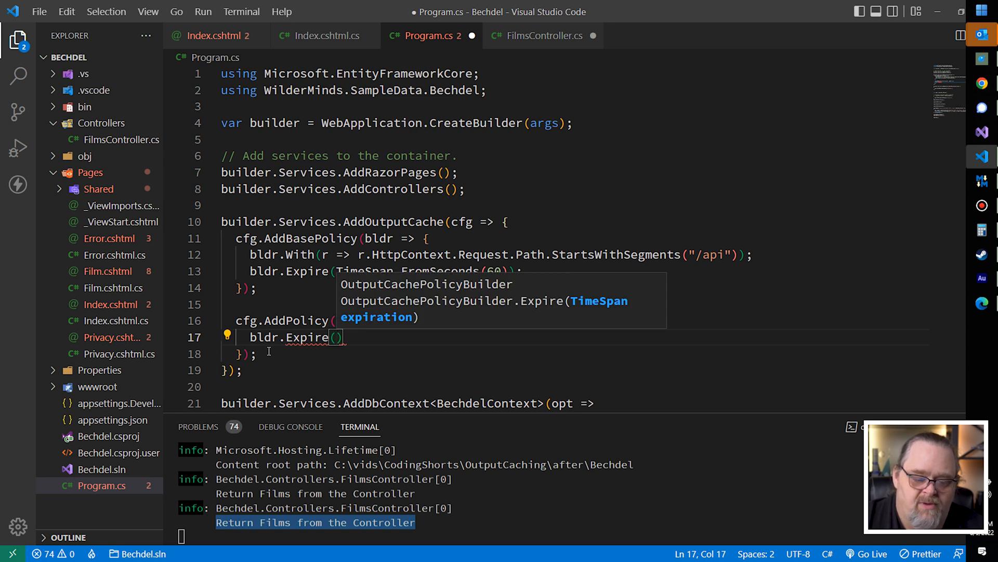
pyautogui.write('TimeSpan')
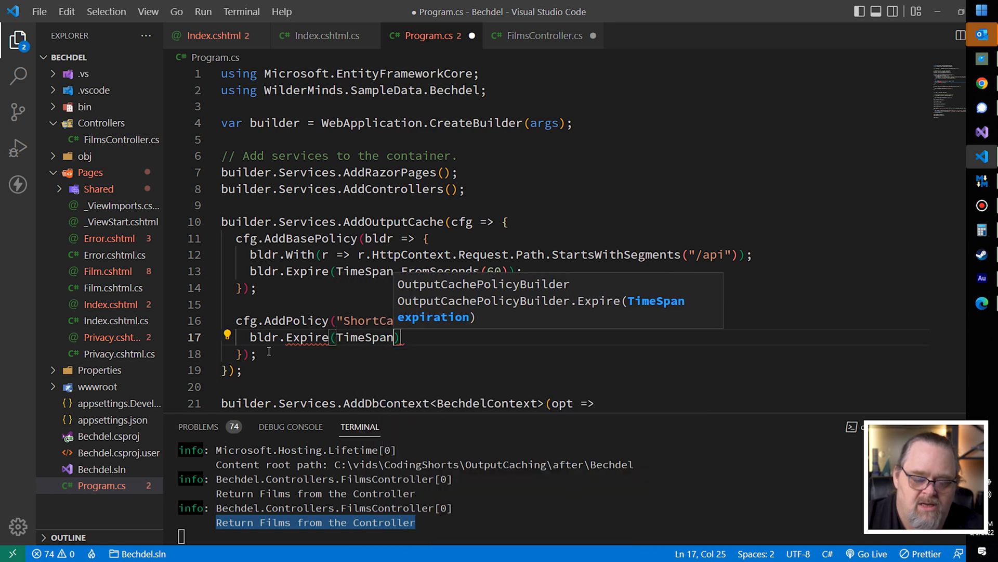
pyautogui.write('.')
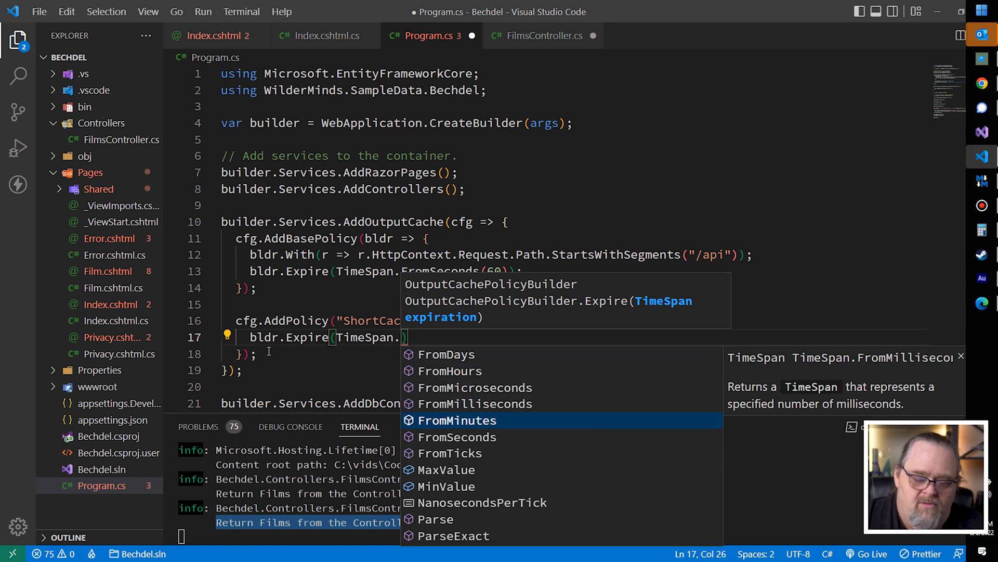
pyautogui.write('FromSeconds(5)')
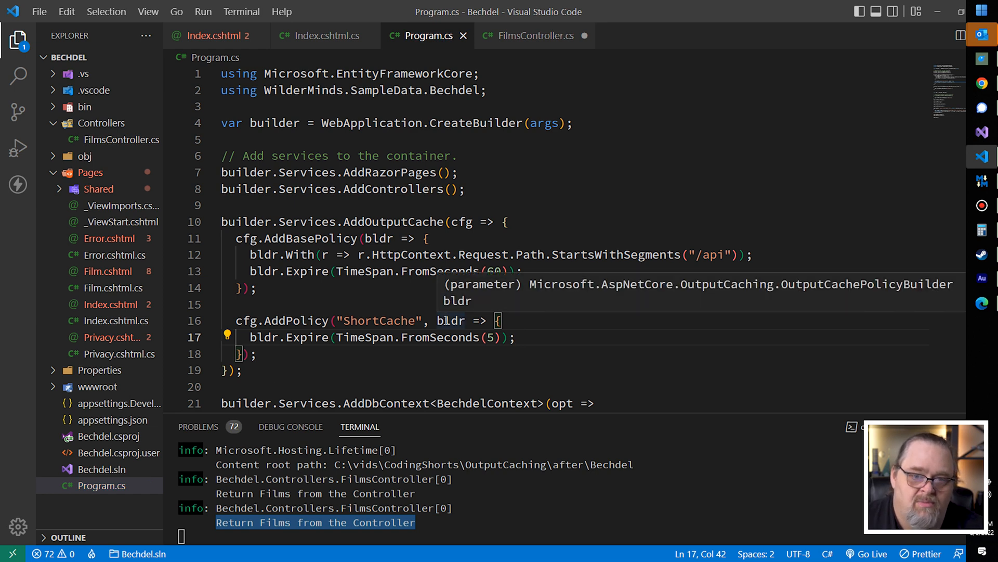
pyautogui.moveTo(567, 322)
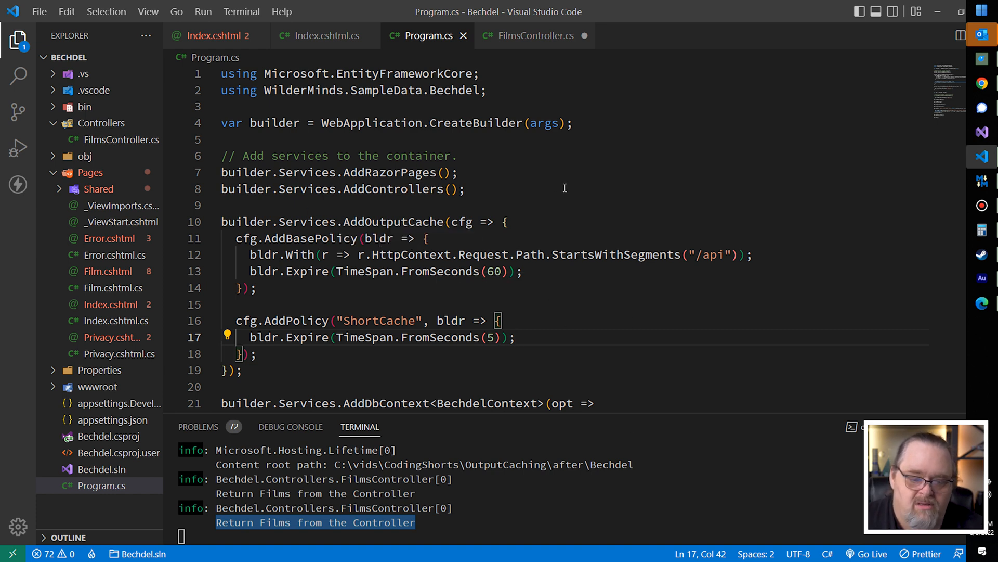
# - Add PolicyName = "ShortCache" to FilmsController's OutputCache attribute
pyautogui.click(535, 35)
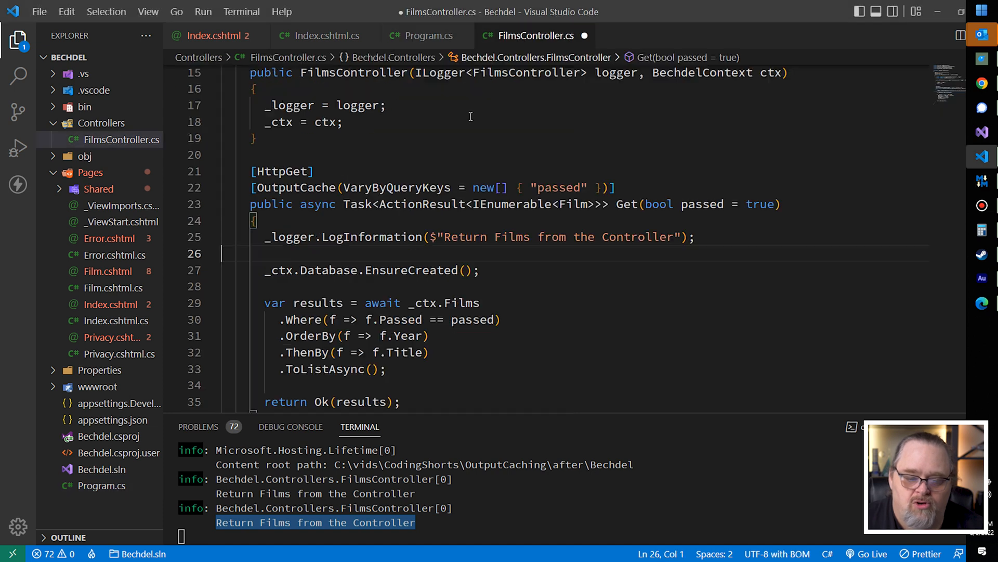
pyautogui.write(', PolicyName = "S')
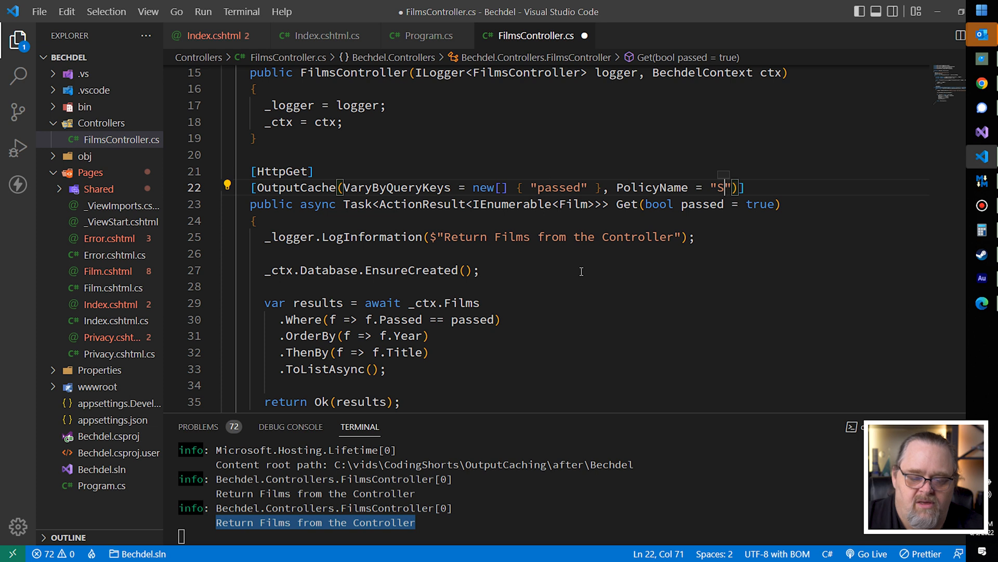
pyautogui.write('hortCache')
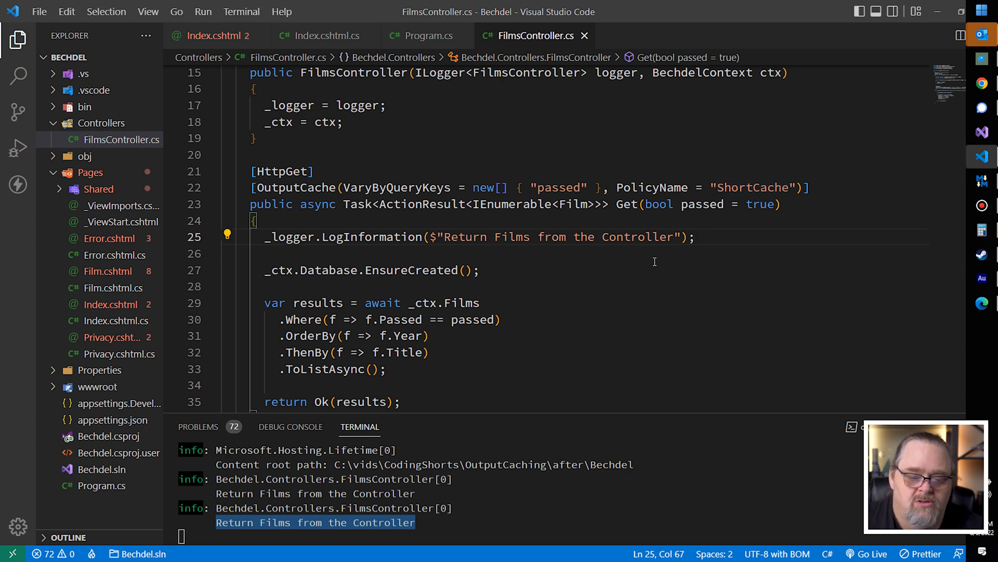
pyautogui.moveTo(451, 379)
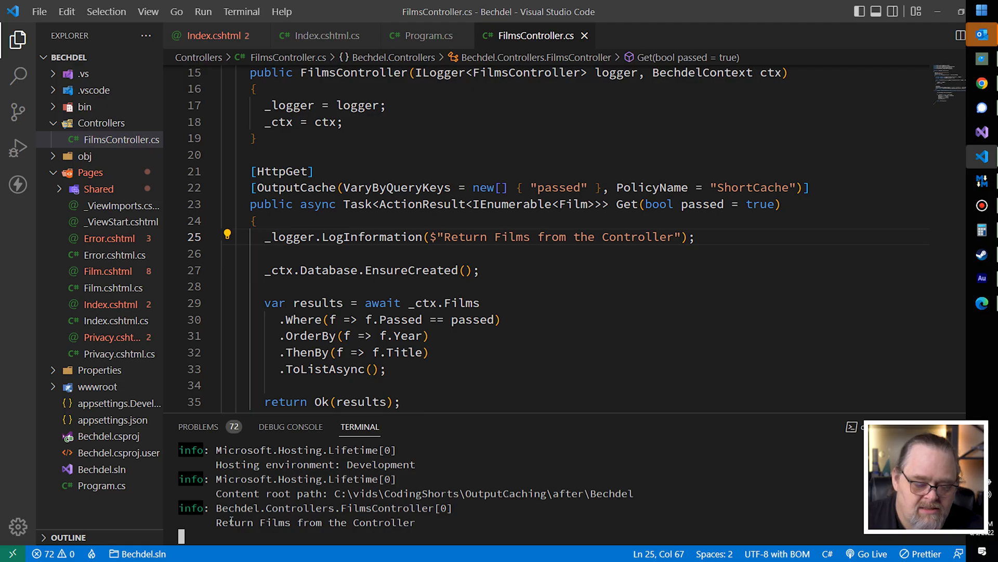
# - Reload localhost:8888/api/films?passed=true in Edge
pyautogui.doubleClick(315, 522)
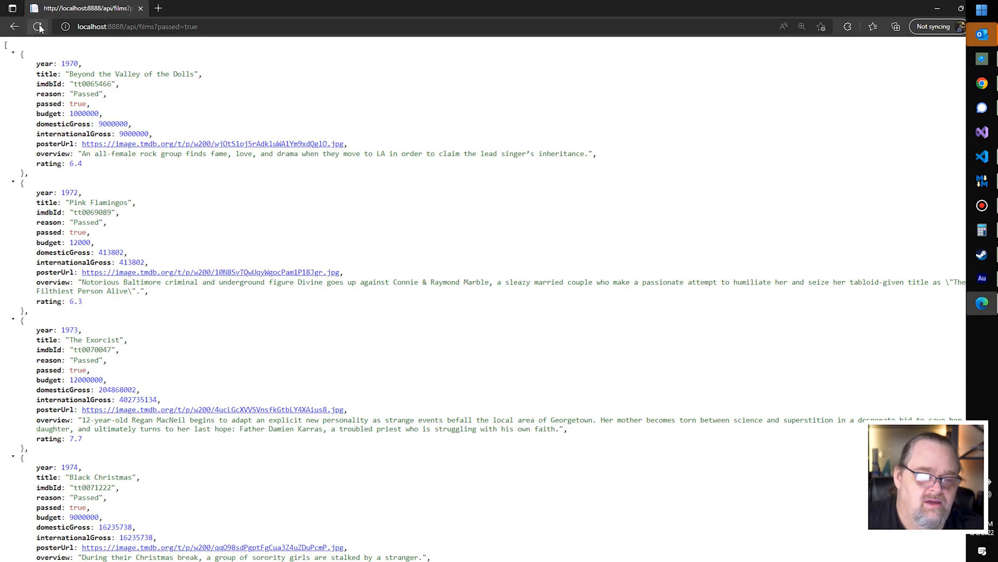
pyautogui.click(37, 26)
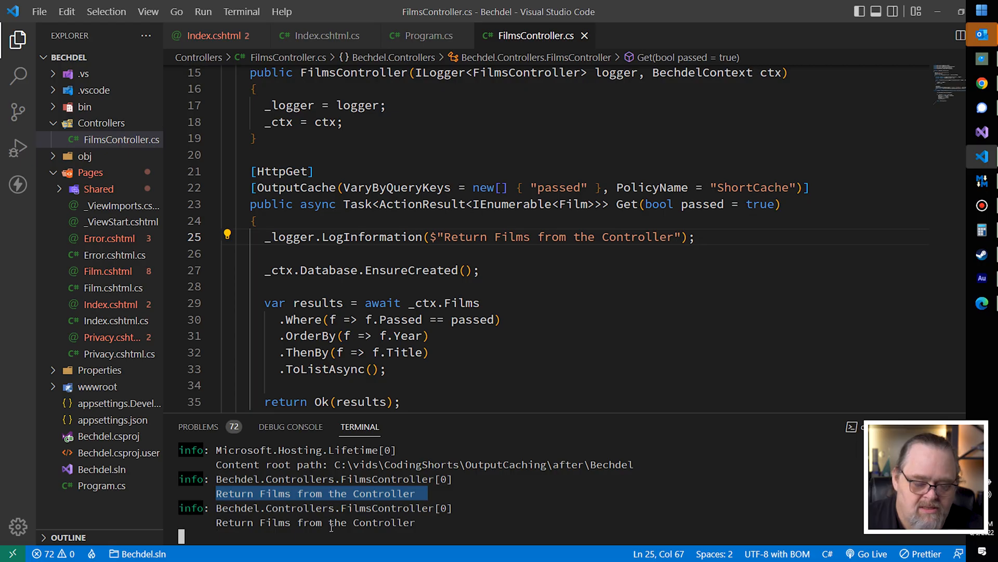
pyautogui.moveTo(598, 371)
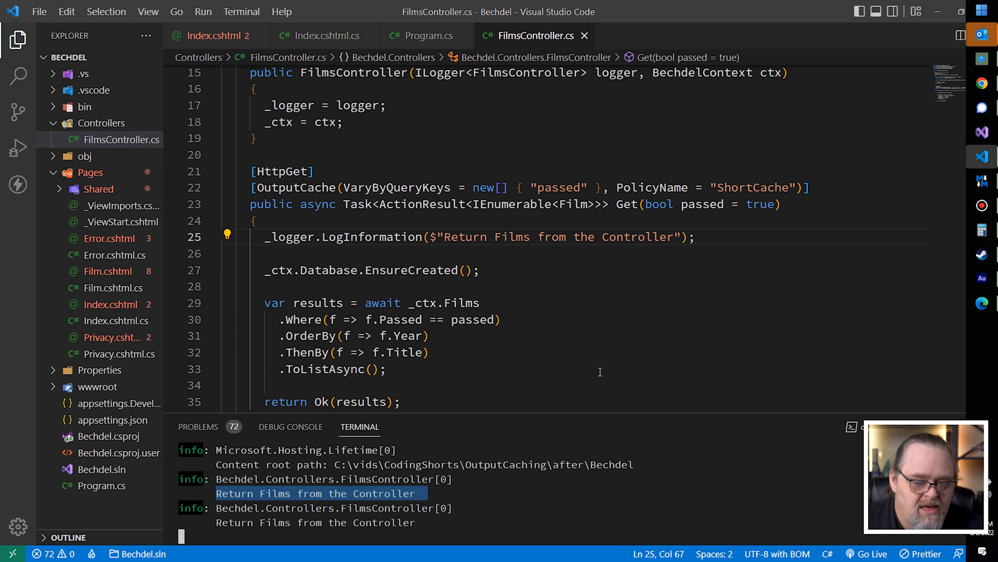
pyautogui.moveTo(525, 144)
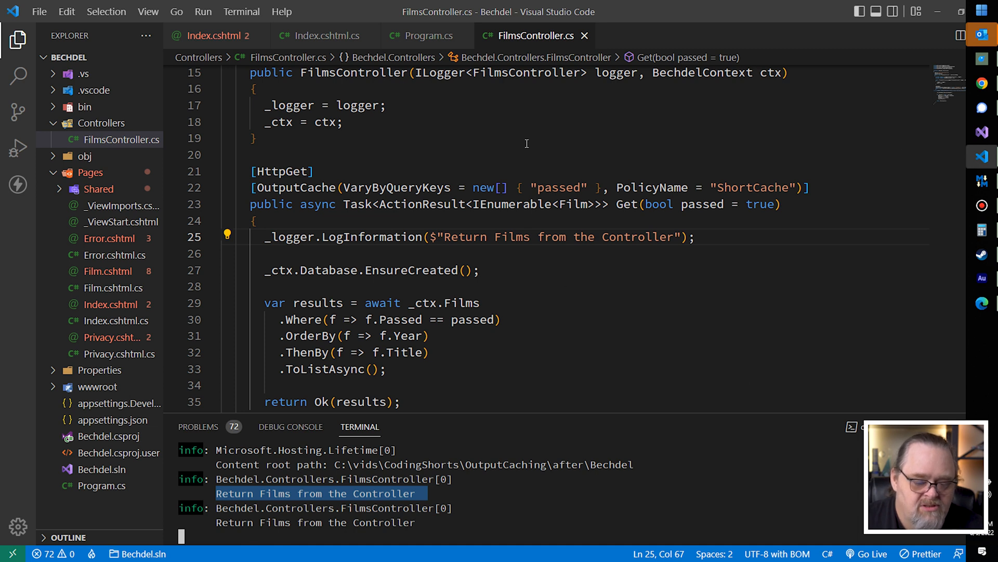